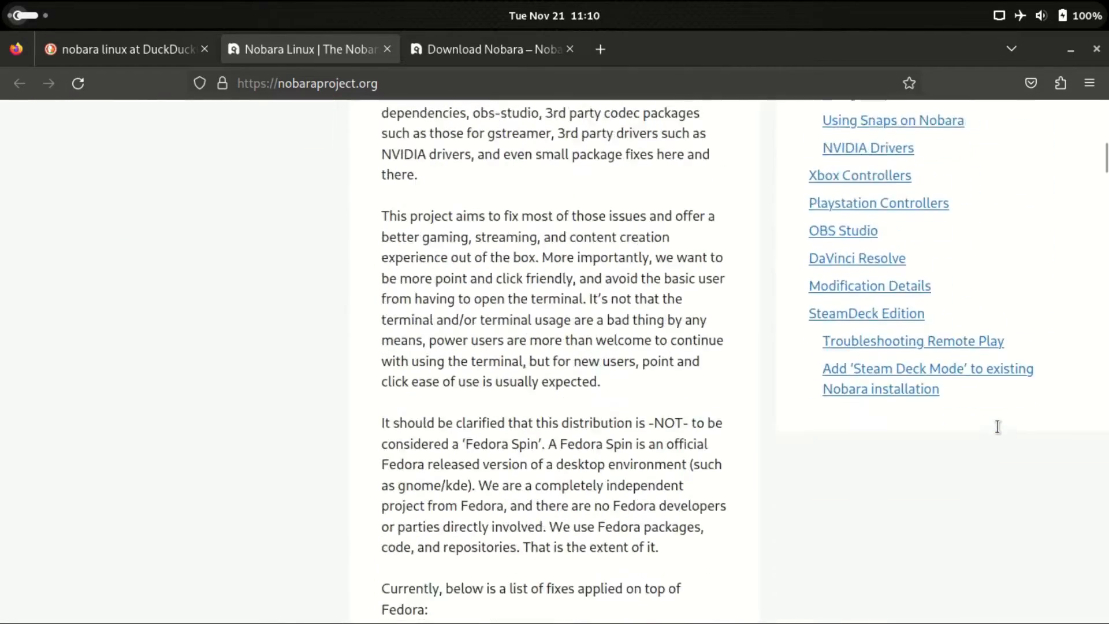
Scroll the nobaraproject.org page to read why Nobara is not a Fedora Spin.
{"action": "scroll", "scroll_direction": "down", "scroll_amount": 3}
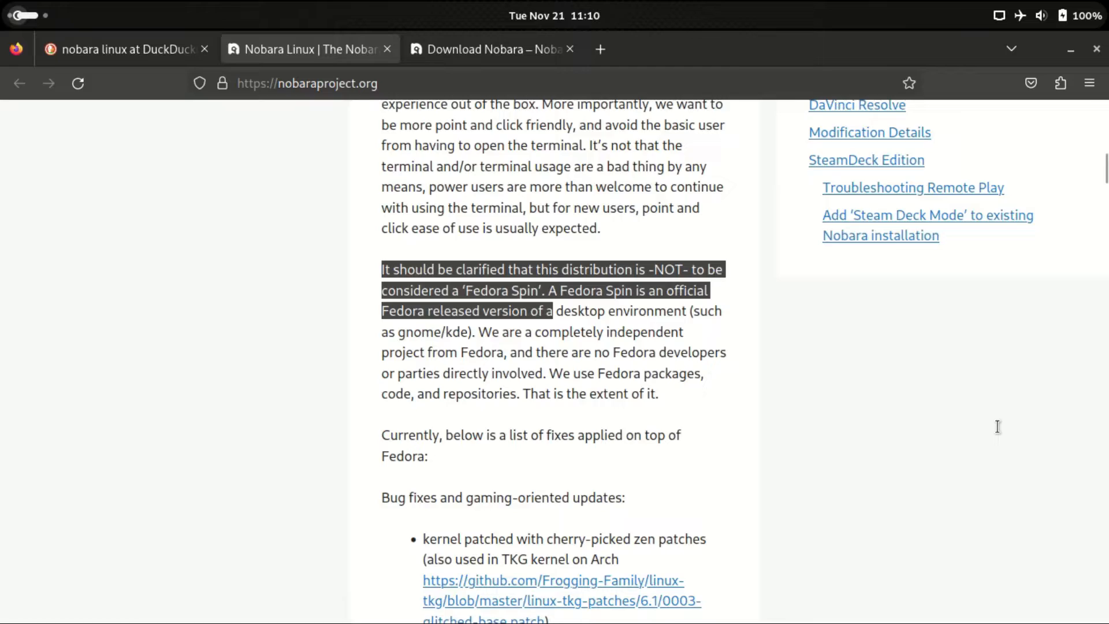
{"action": "scroll", "scroll_direction": "up", "scroll_amount": 3}
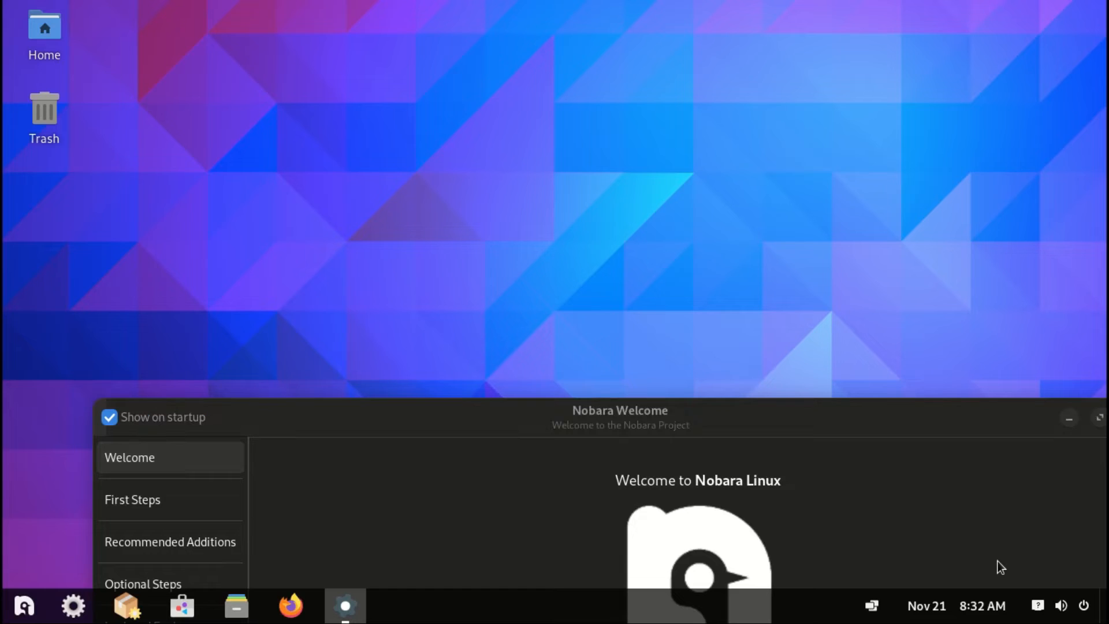
View Welcome credits, close Welcome and Layouts, and check About (Nobara 38, GNOME 44.2).
{"action": "left_click", "coordinate": [68, 474]}
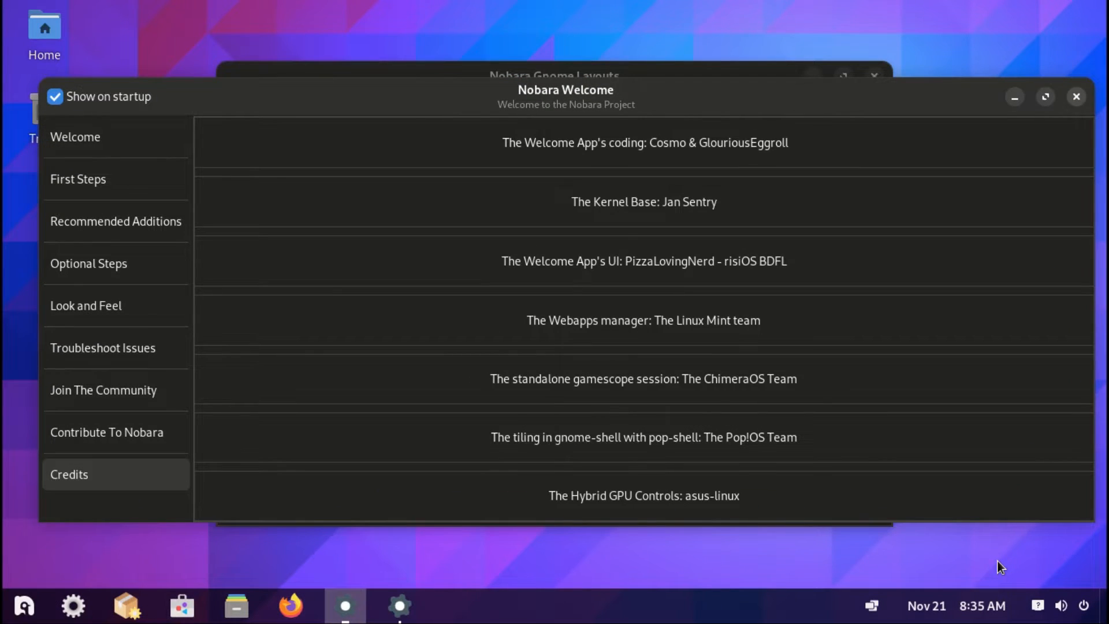
{"action": "left_click", "coordinate": [1076, 97]}
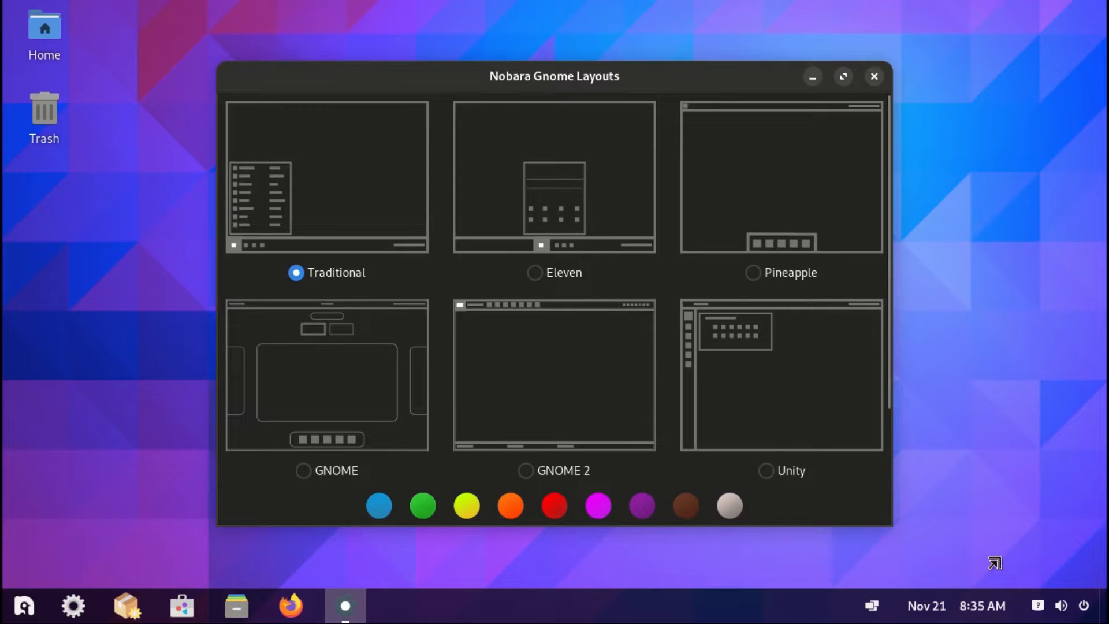
{"action": "left_click", "coordinate": [874, 77]}
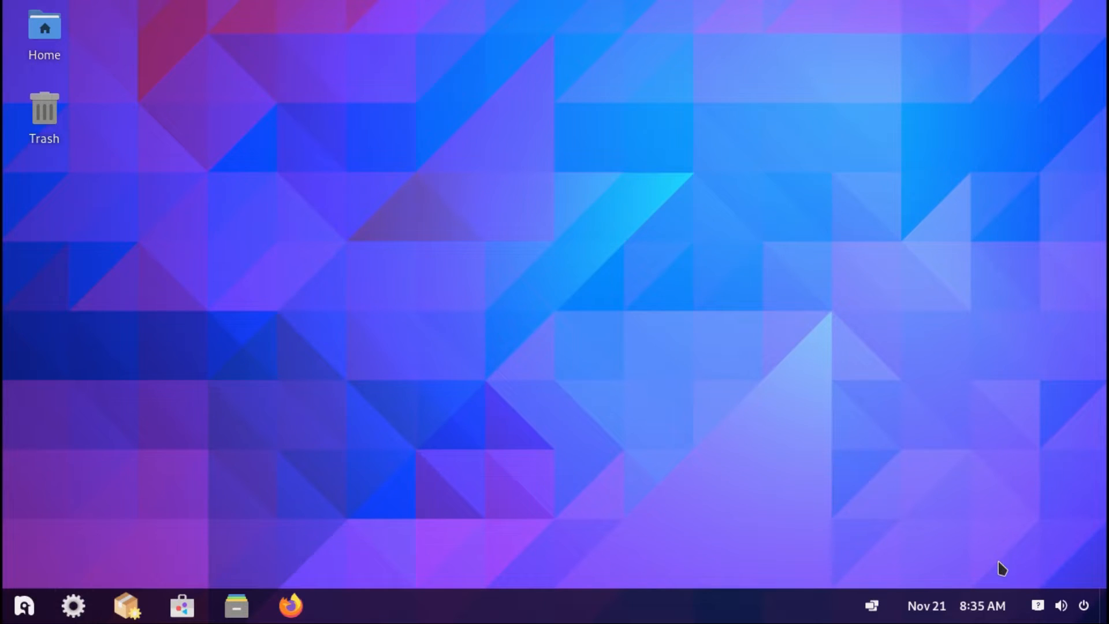
{"action": "left_click", "coordinate": [73, 606]}
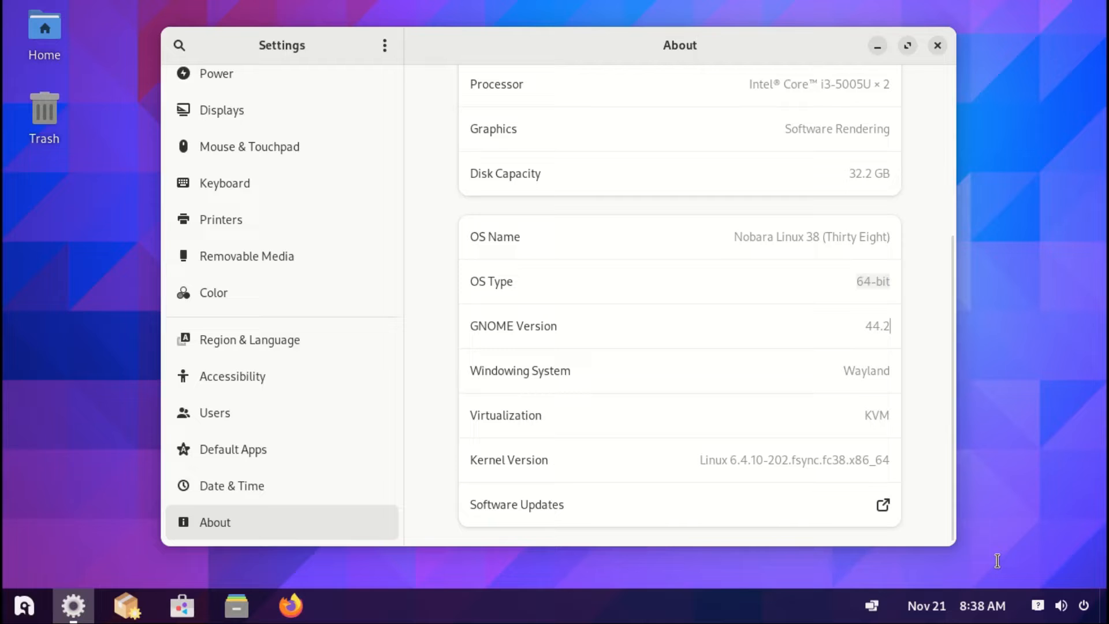
{"action": "left_click", "coordinate": [24, 605]}
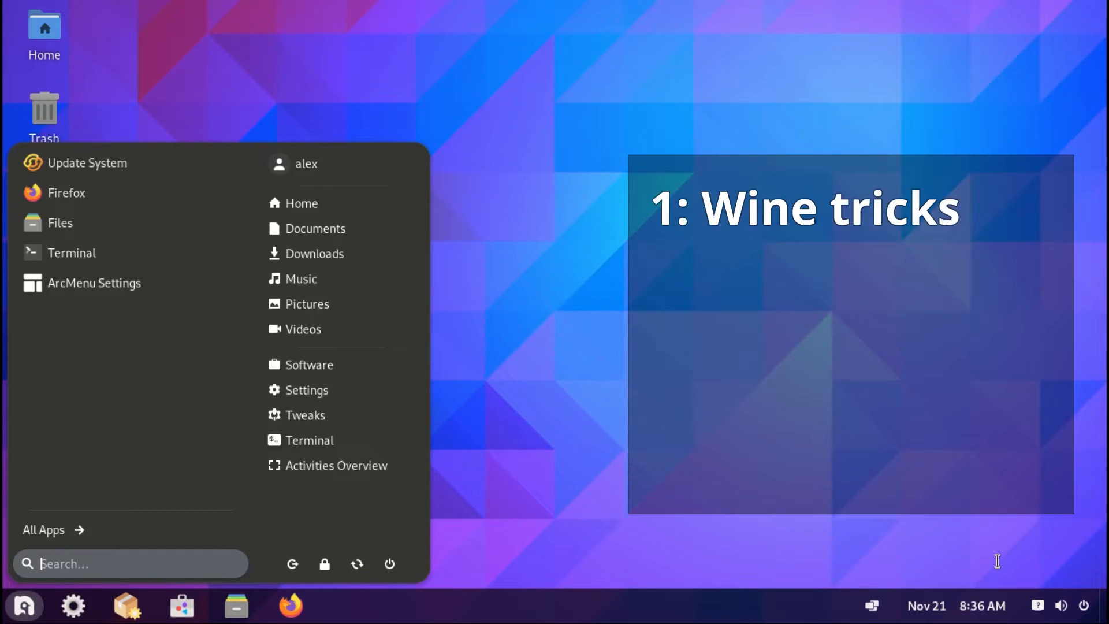
Search ArcMenu for 'sys' to launch System Monitor, then launch Nobara Welcome.
{"action": "type", "text": "sys"}
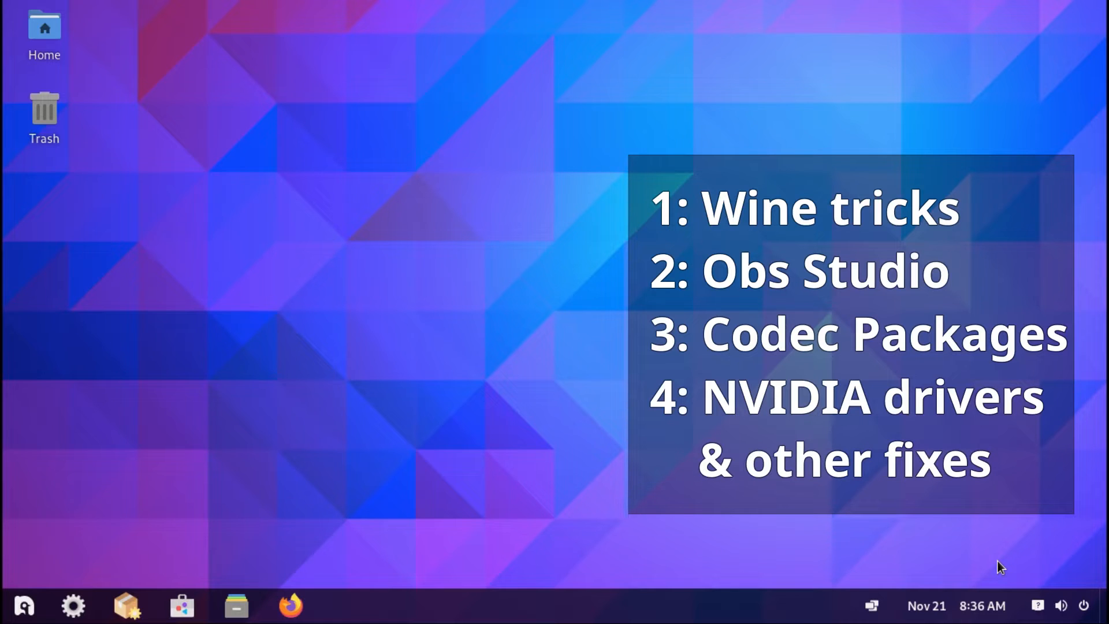
{"action": "left_click", "coordinate": [345, 606]}
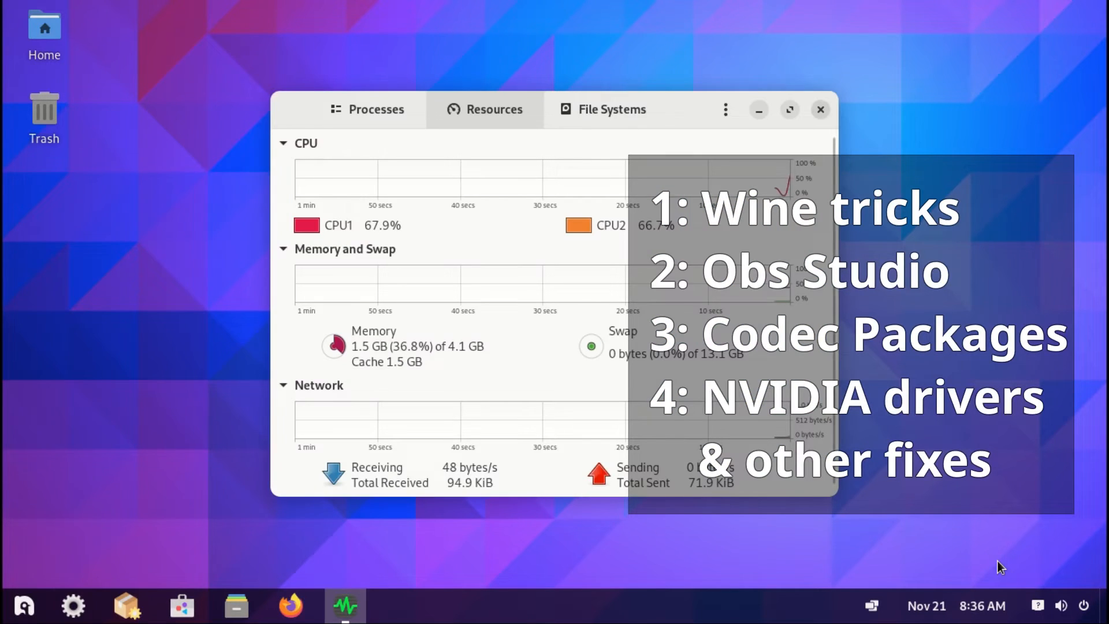
{"action": "left_click", "coordinate": [25, 606]}
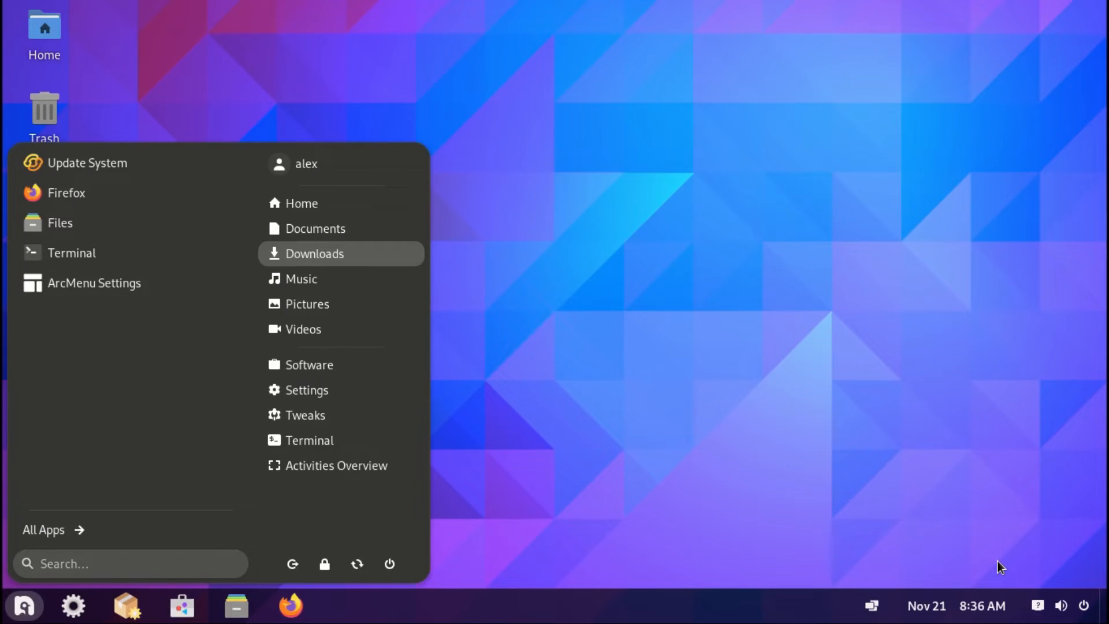
{"action": "mouse_move", "coordinate": [336, 466]}
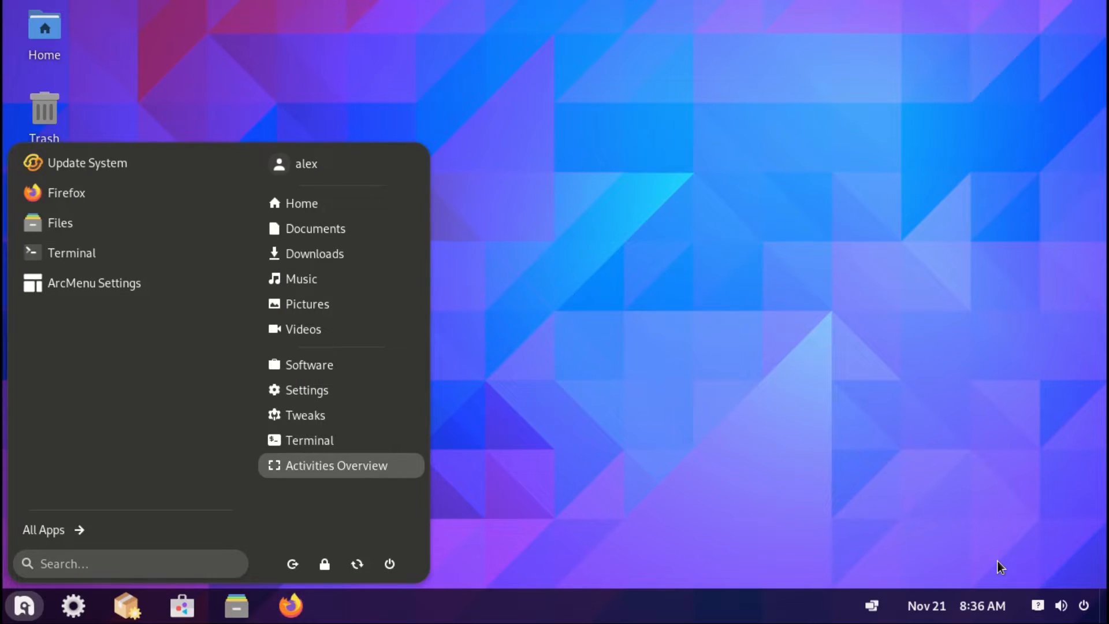
{"action": "left_click", "coordinate": [335, 466]}
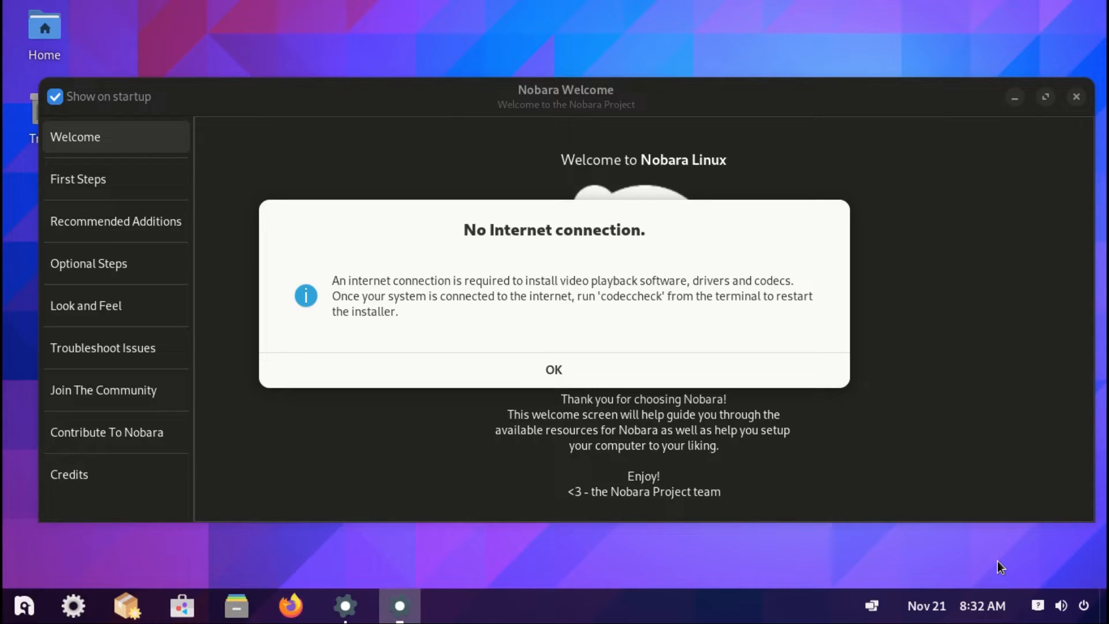
Dismiss the no-internet notice and view Recommended Additions like Blender, Kdenlive, OBS Studio, Discord.
{"action": "left_click", "coordinate": [553, 369]}
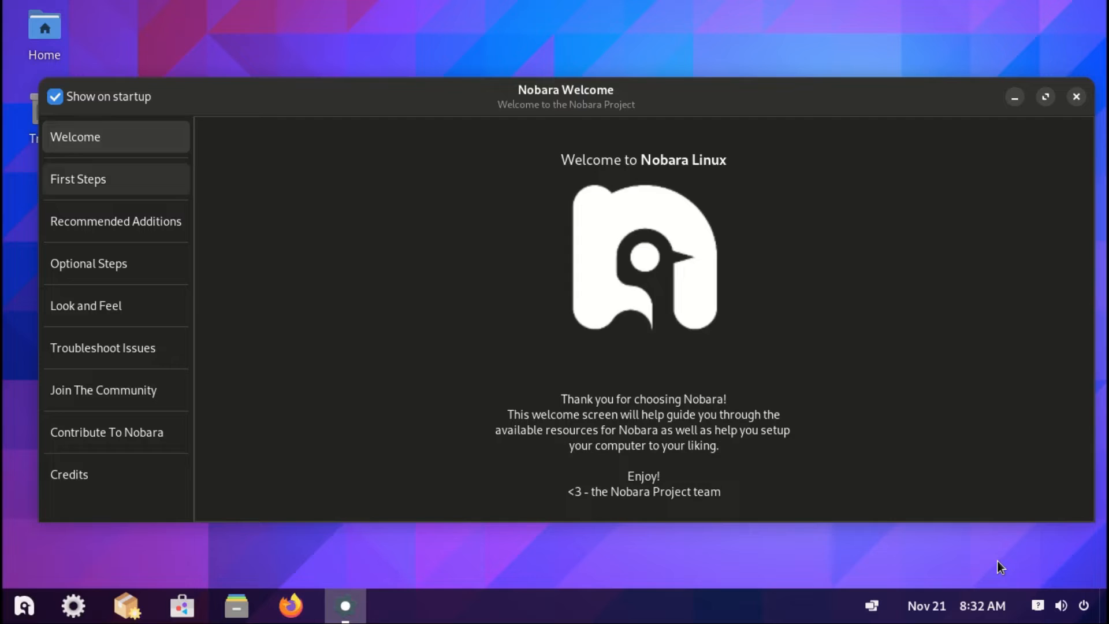
{"action": "left_click", "coordinate": [78, 179]}
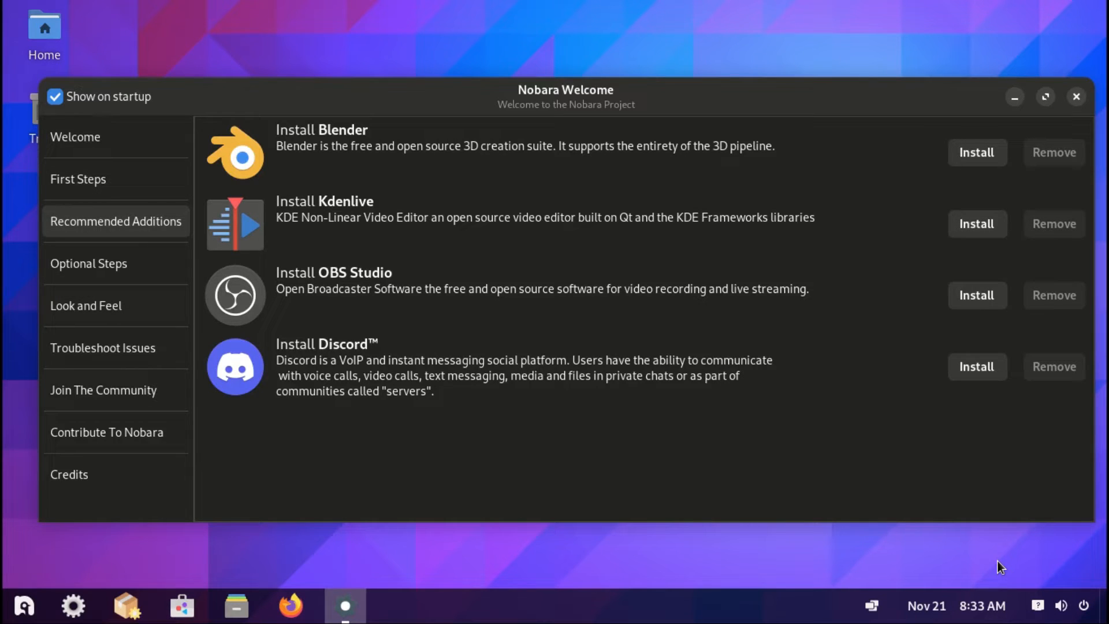
Browse Optional Steps installers (AMD, XONE, DaVinci Resolve, Proton-GE) and the Look and Feel options.
{"action": "left_click", "coordinate": [89, 264]}
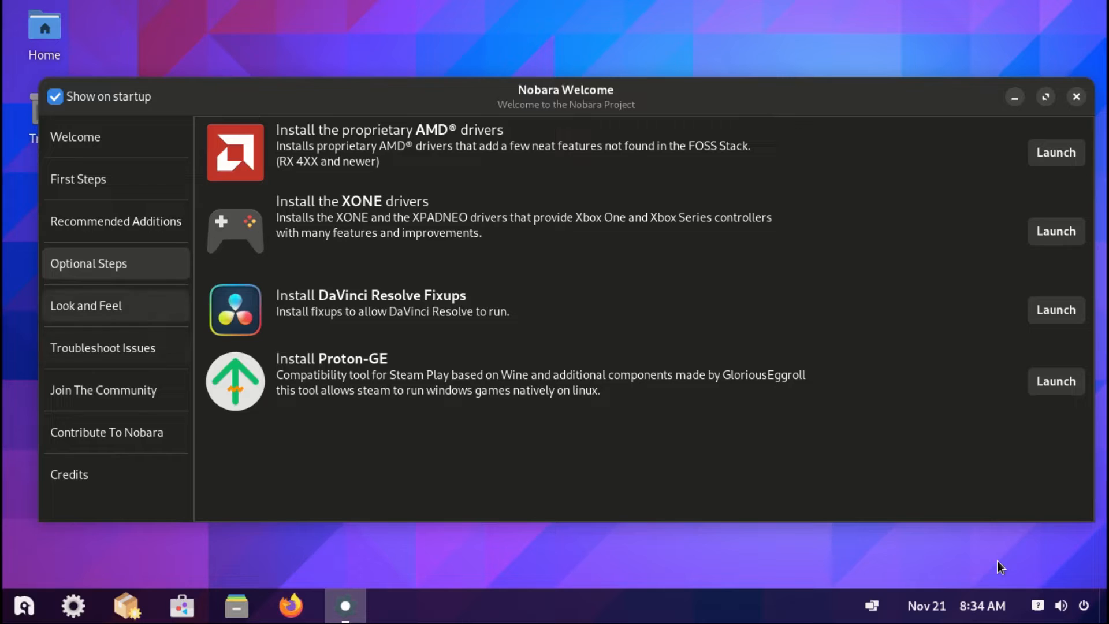
{"action": "left_click", "coordinate": [86, 305]}
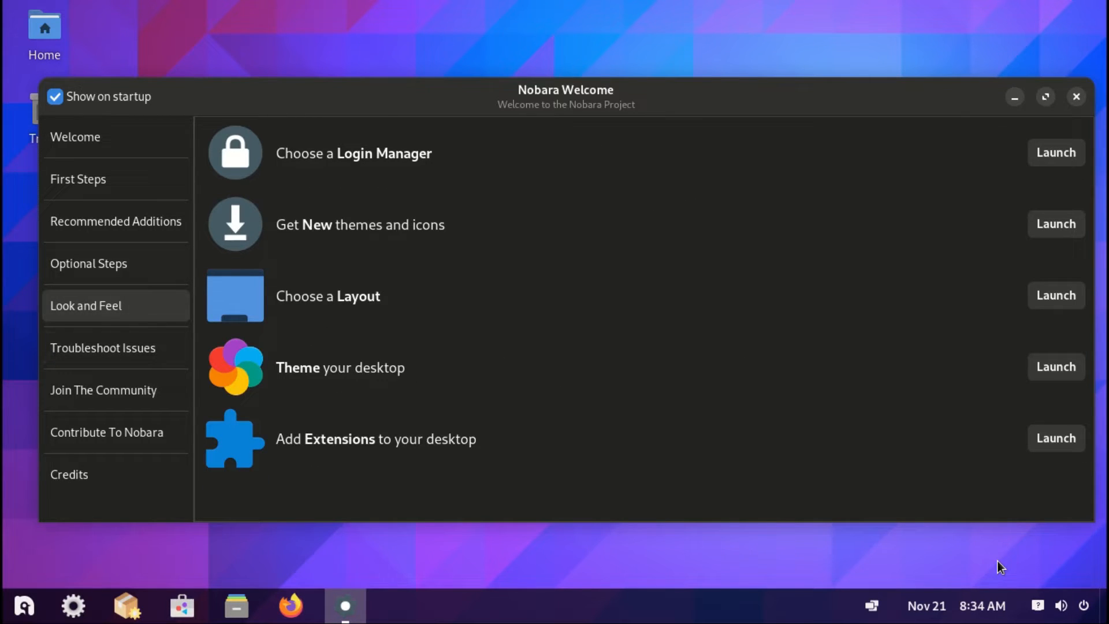
{"action": "left_click", "coordinate": [1055, 152]}
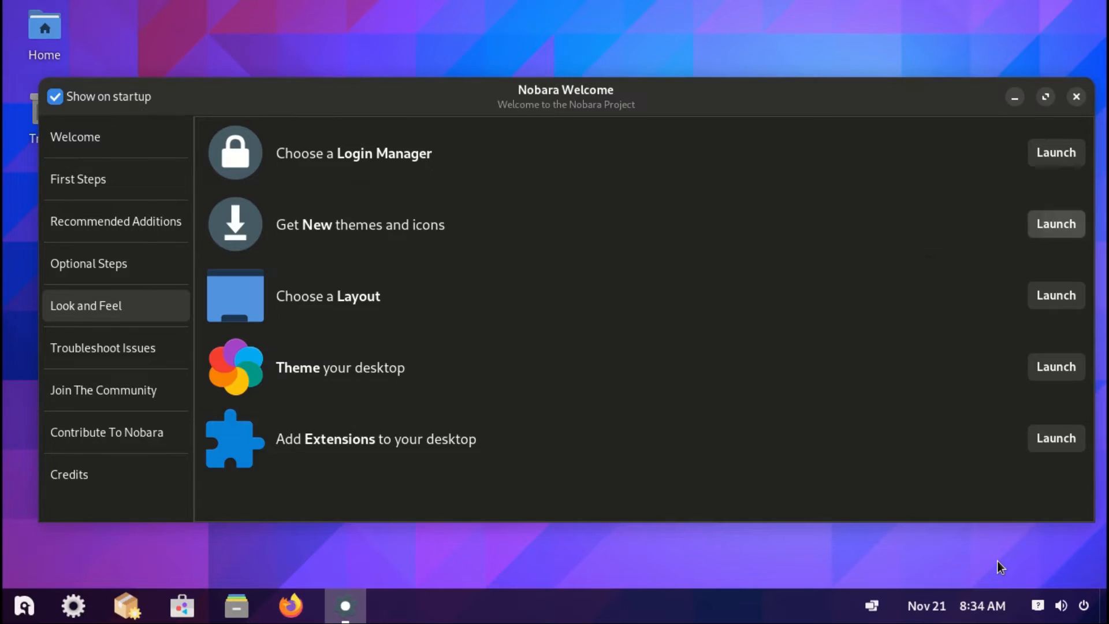
{"action": "left_click", "coordinate": [1055, 224]}
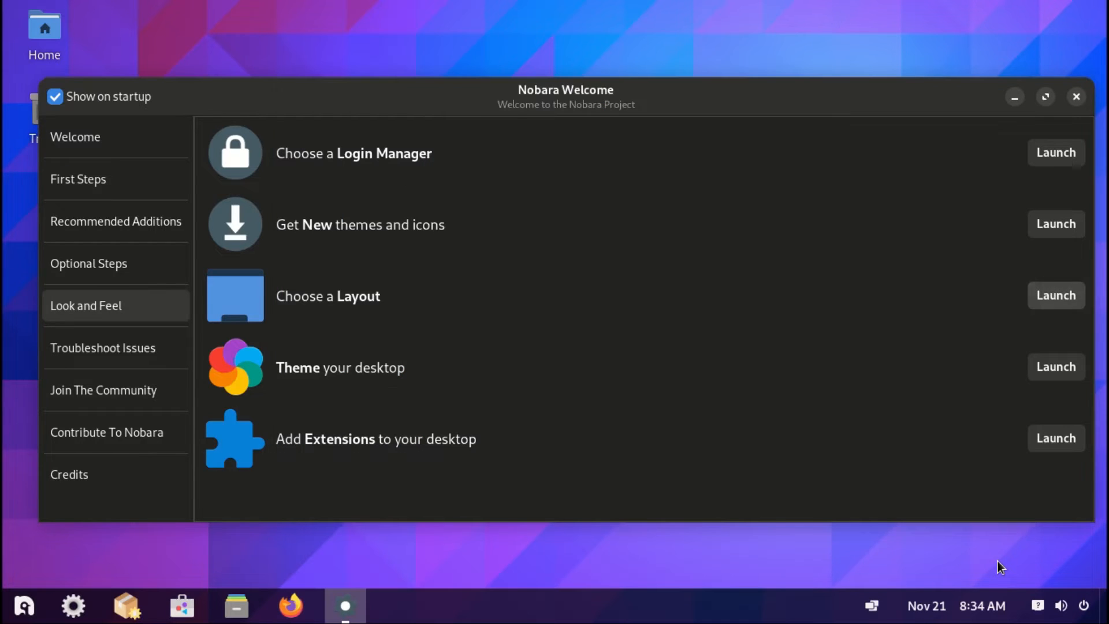
Launch the layout chooser, view the Community and Contribute pages, then close Nobara Welcome.
{"action": "left_click", "coordinate": [1055, 296]}
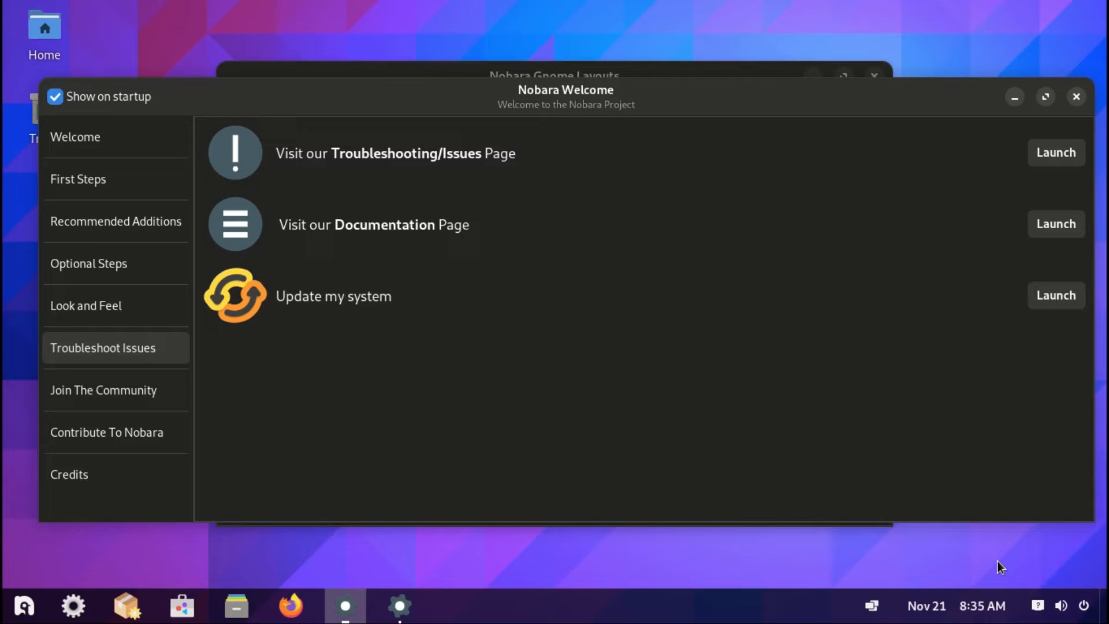
{"action": "left_click", "coordinate": [104, 390]}
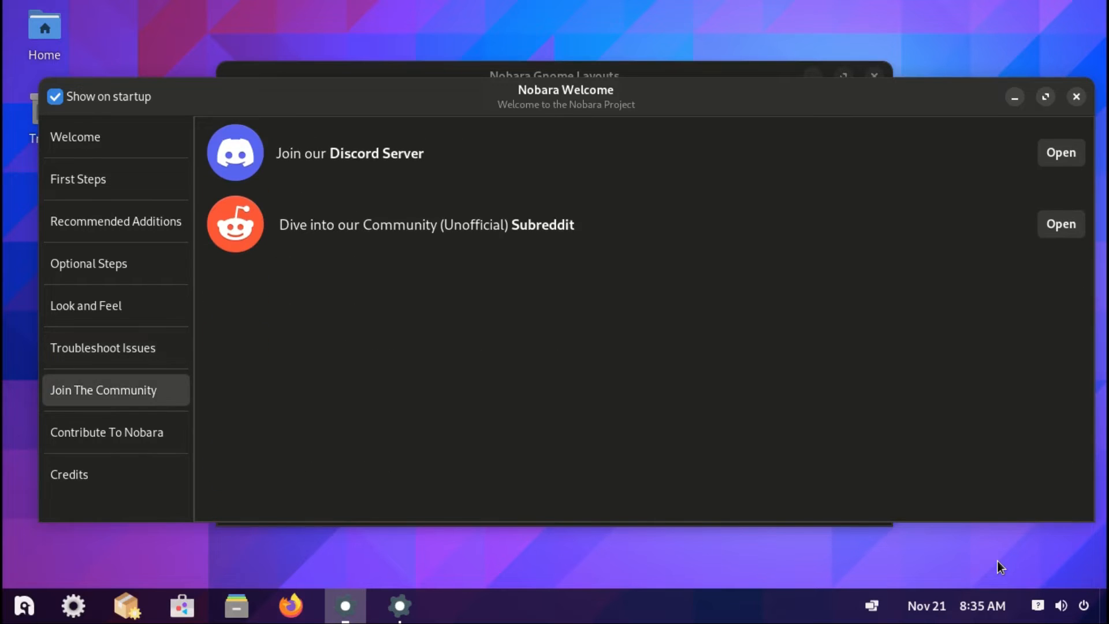
{"action": "left_click", "coordinate": [107, 432]}
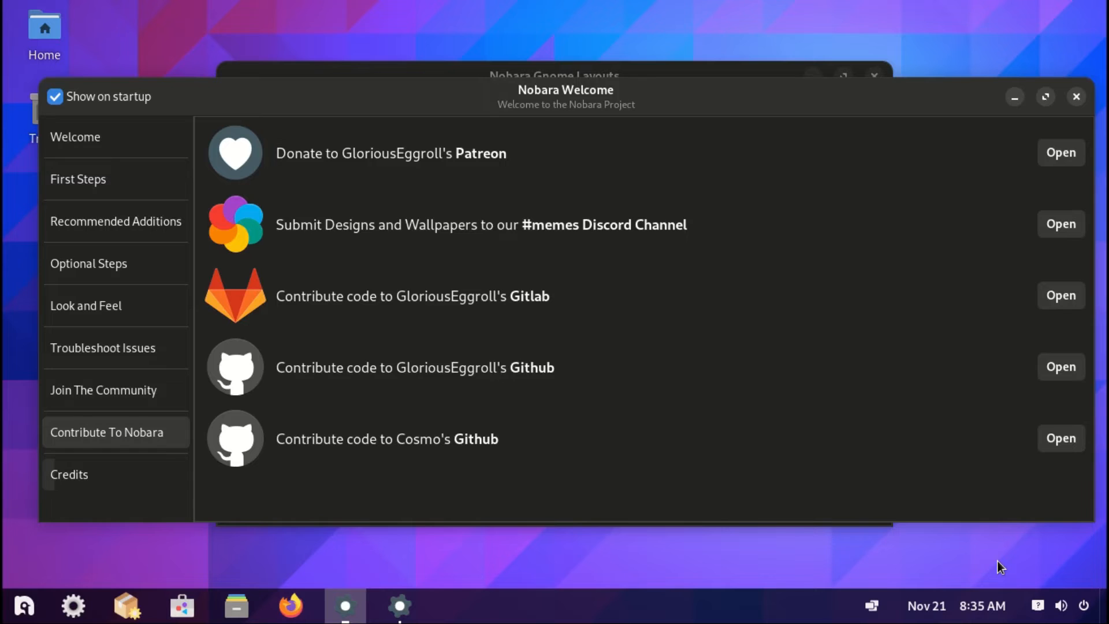
{"action": "left_click", "coordinate": [1076, 97]}
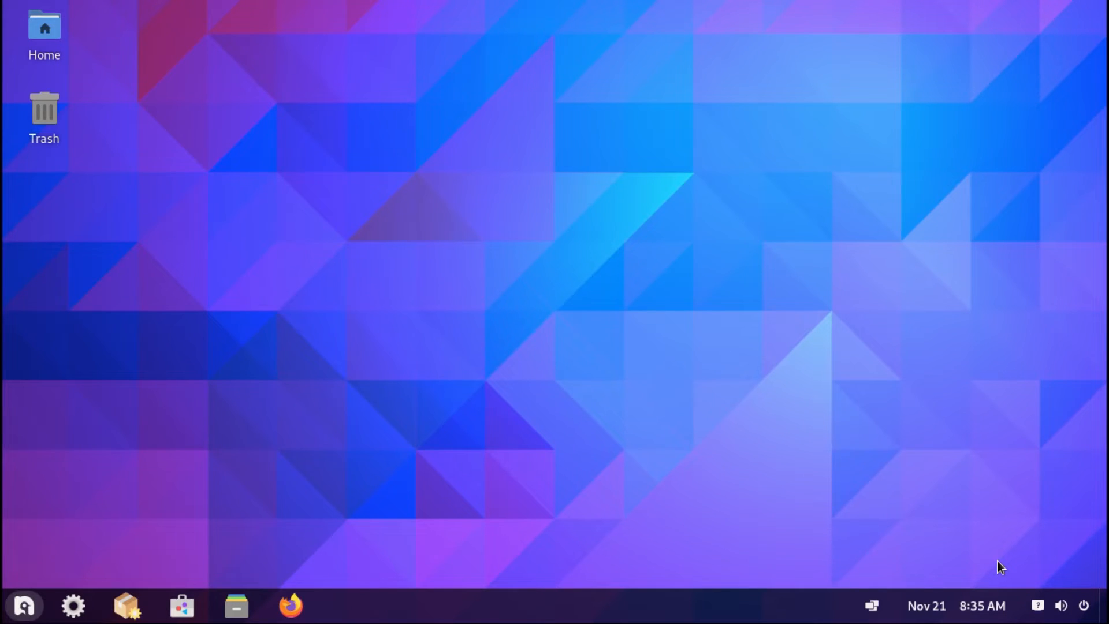
Browse ArcMenu categories like Games, Education and System Tools, return to pinned apps, and close it.
{"action": "left_click", "coordinate": [23, 605]}
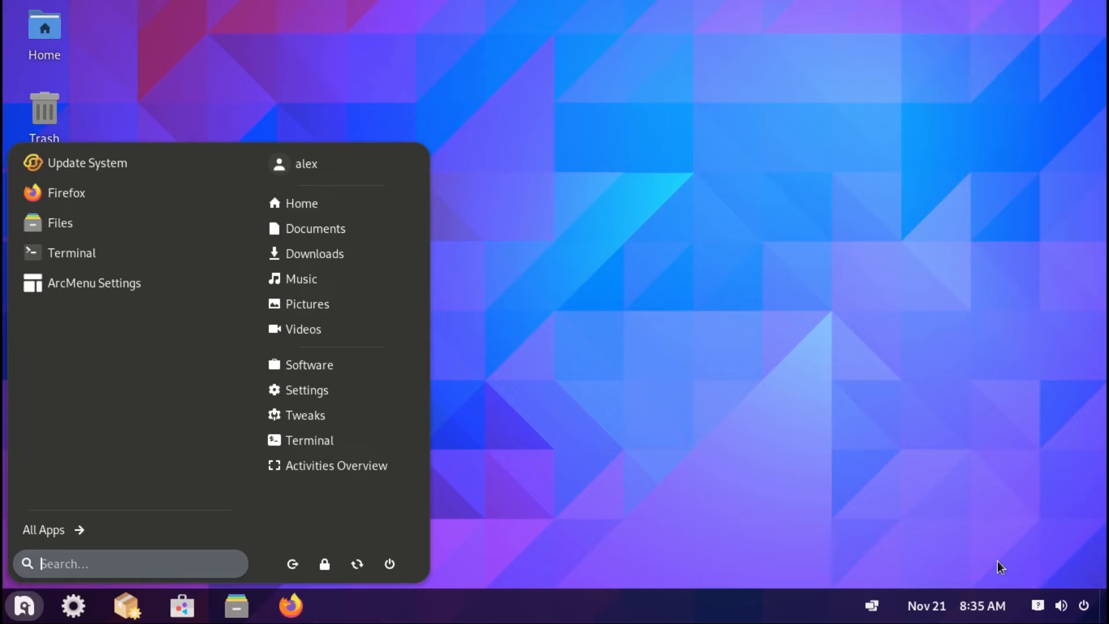
{"action": "left_click", "coordinate": [44, 529]}
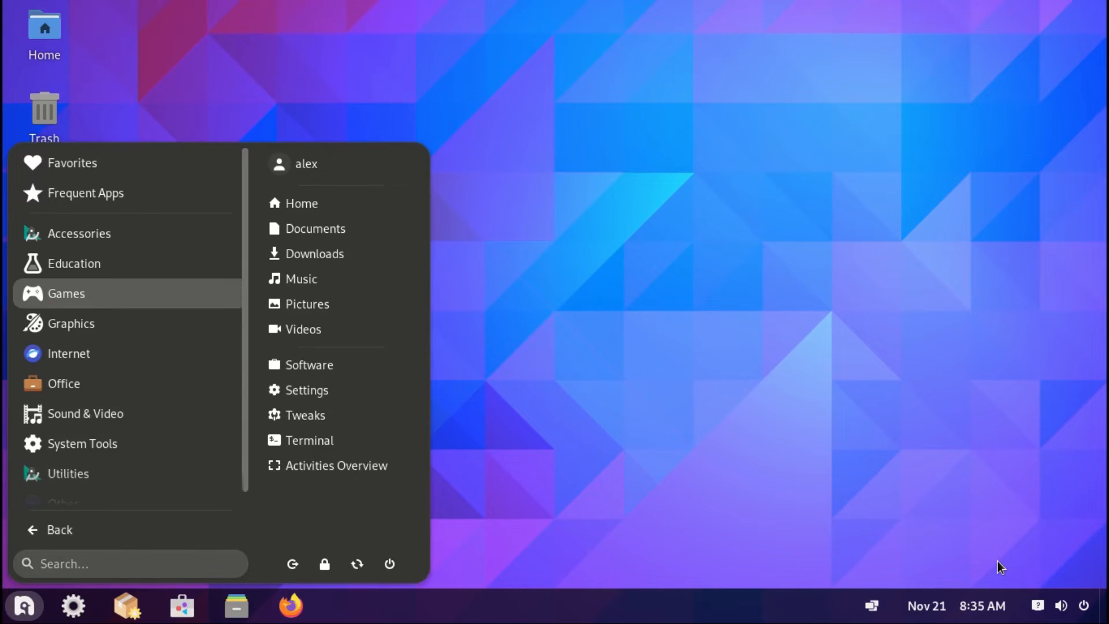
{"action": "scroll", "scroll_direction": "down", "scroll_amount": 3}
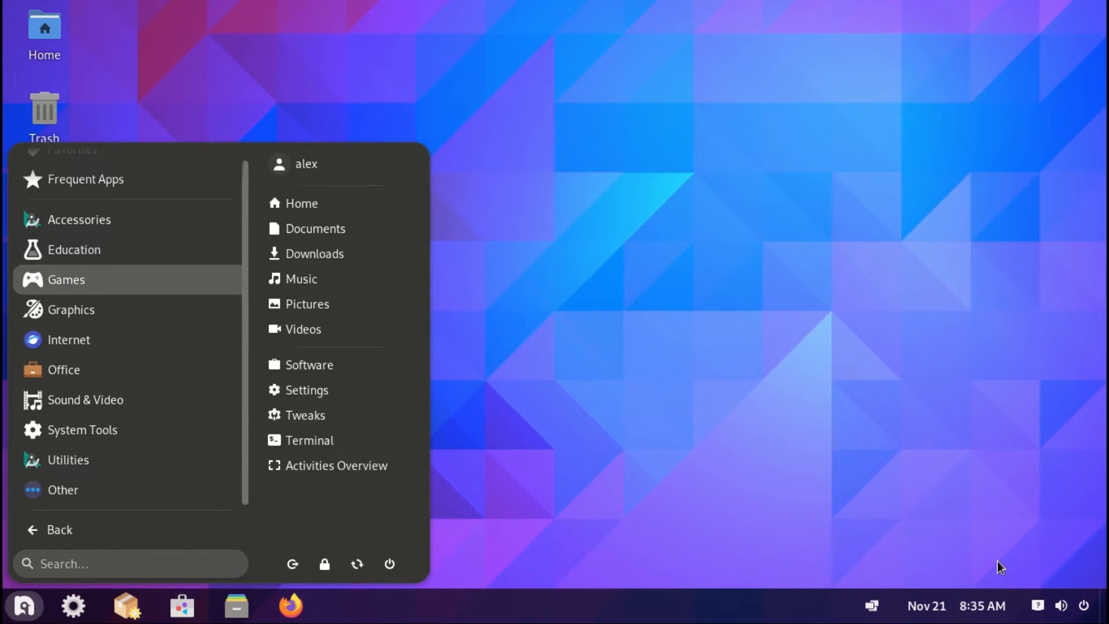
{"action": "mouse_move", "coordinate": [82, 429]}
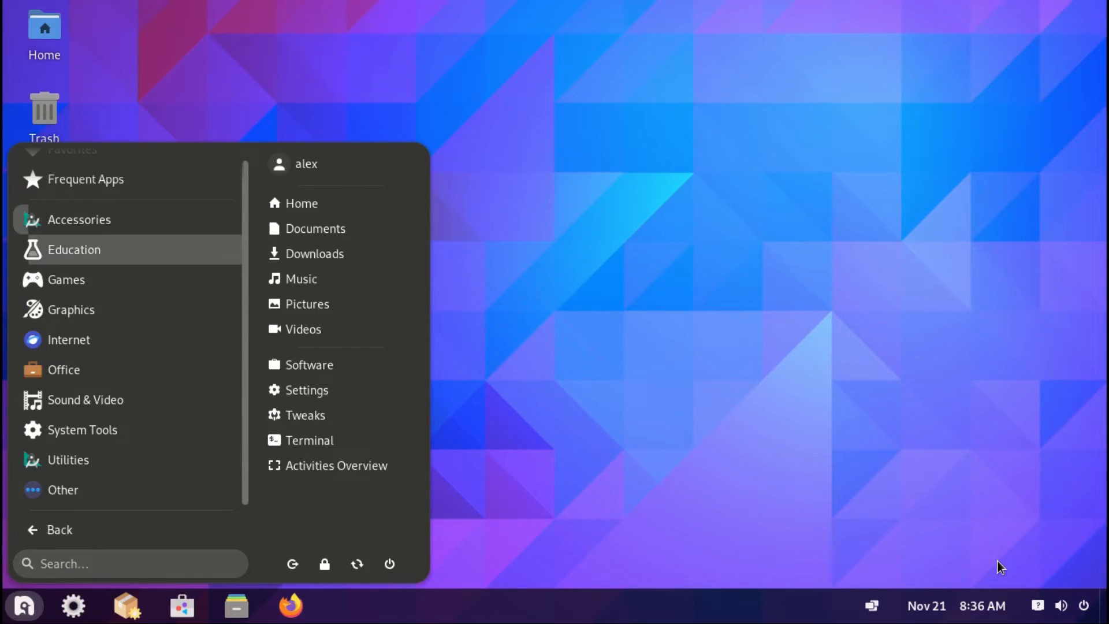
{"action": "mouse_move", "coordinate": [82, 429]}
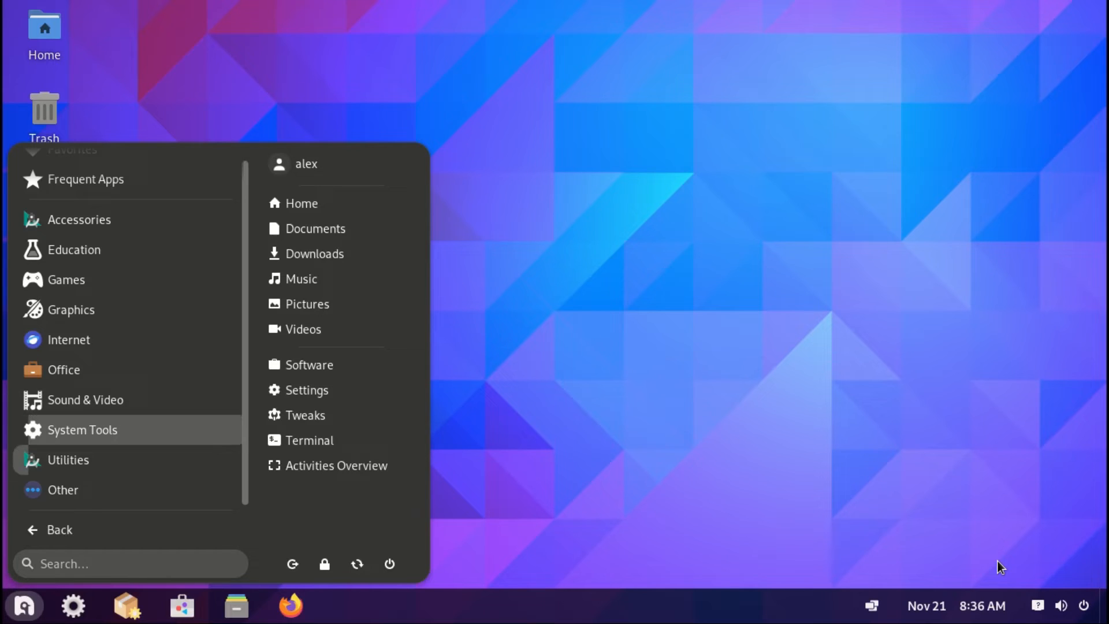
{"action": "left_click", "coordinate": [58, 529]}
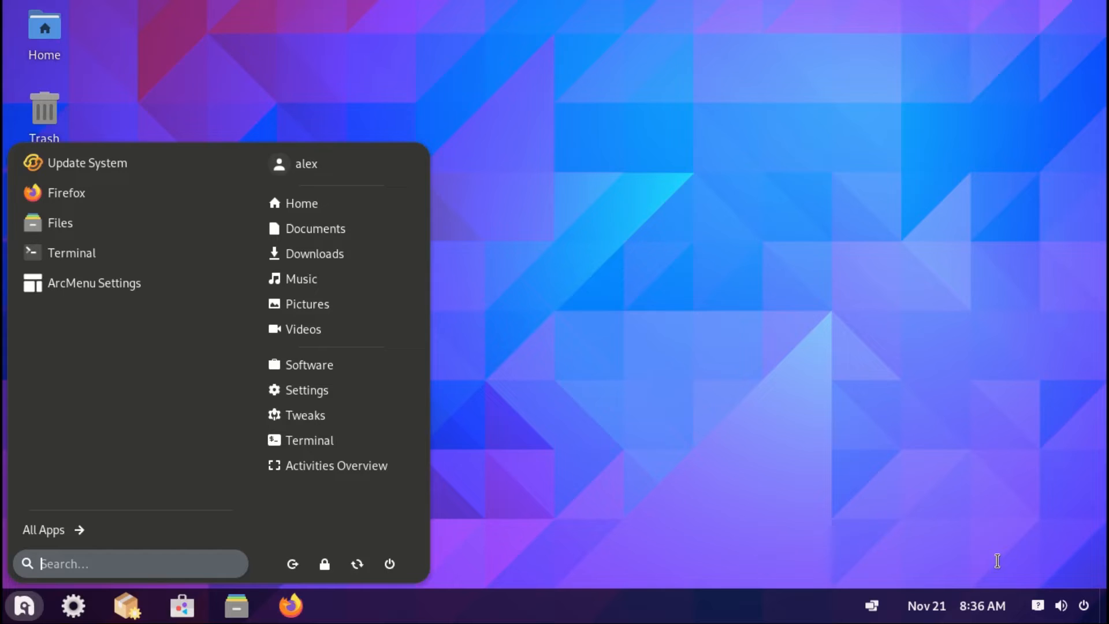
{"action": "mouse_move", "coordinate": [309, 439]}
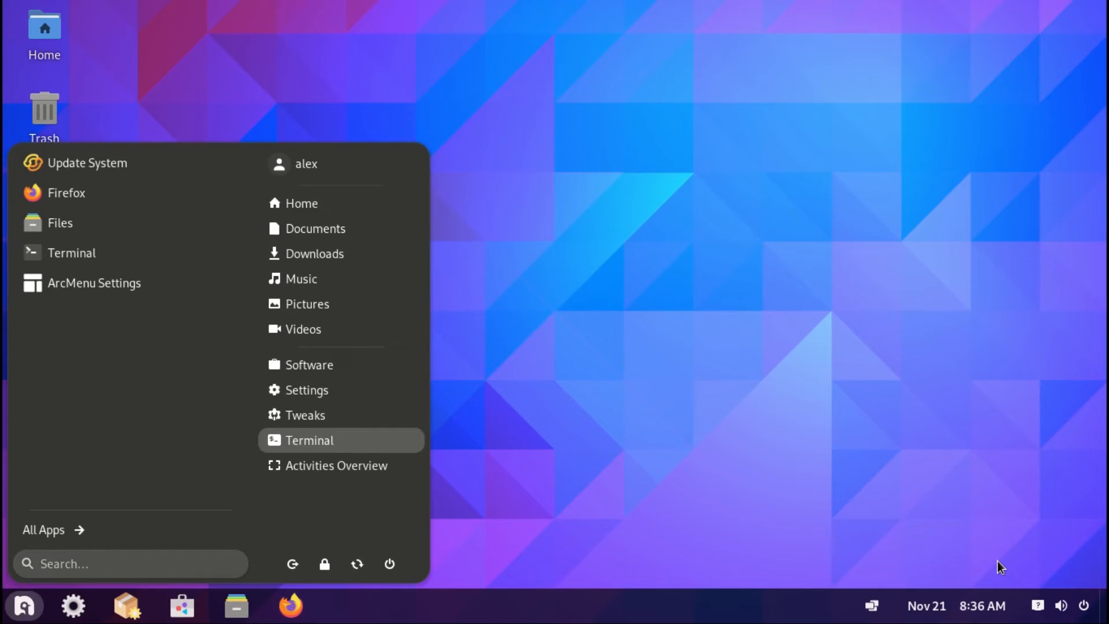
{"action": "left_click", "coordinate": [337, 466]}
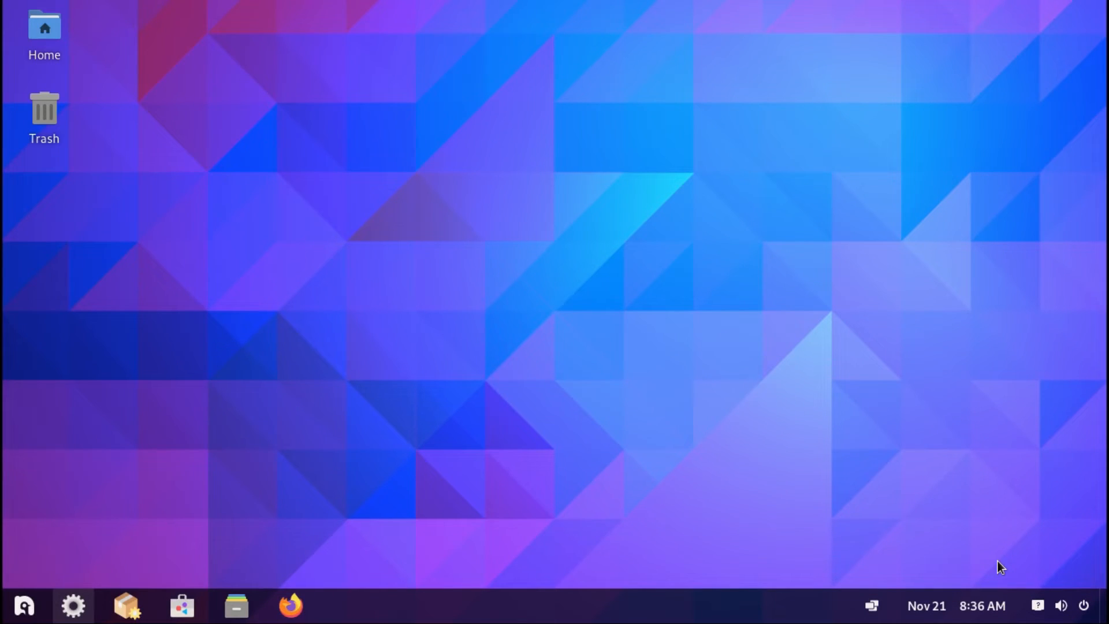
{"action": "left_click", "coordinate": [23, 606]}
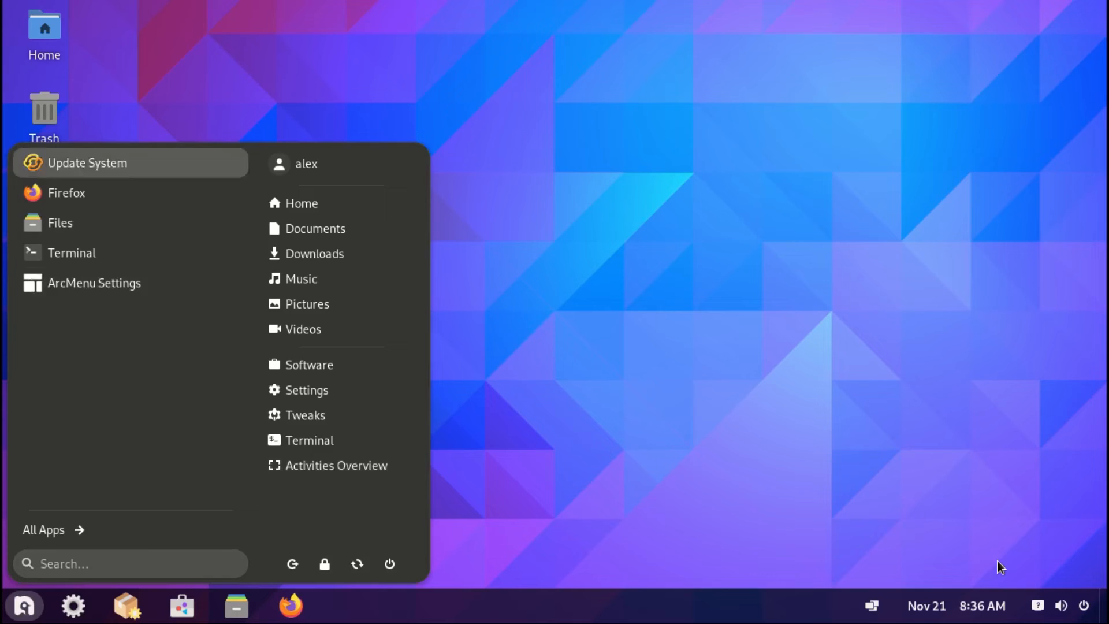
{"action": "mouse_move", "coordinate": [334, 466]}
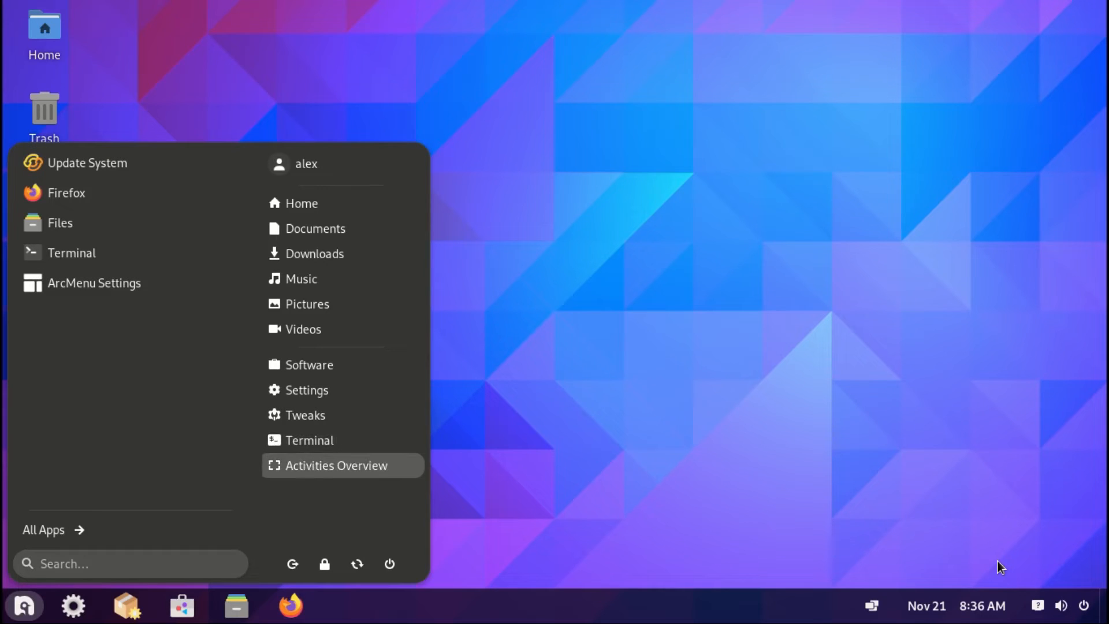
{"action": "mouse_move", "coordinate": [291, 564]}
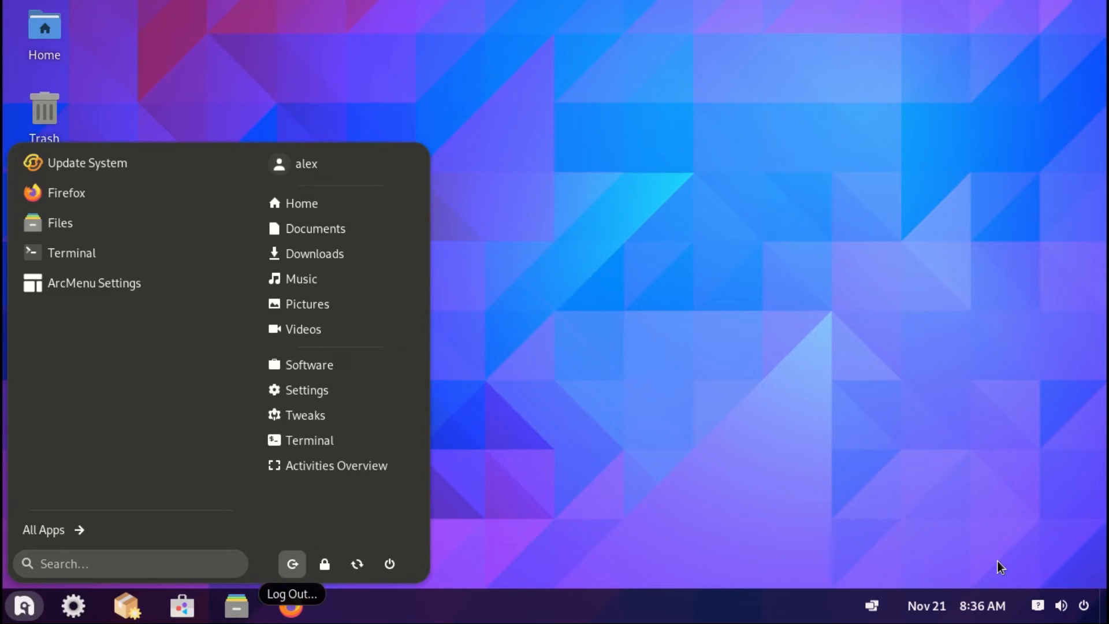
{"action": "mouse_move", "coordinate": [356, 564]}
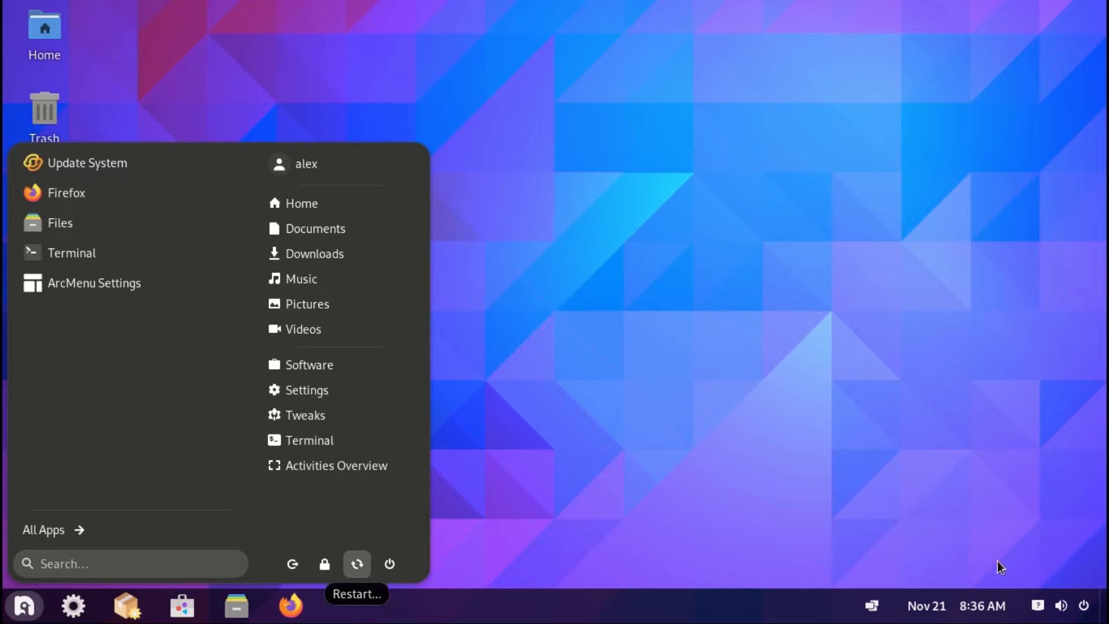
{"action": "mouse_move", "coordinate": [389, 564]}
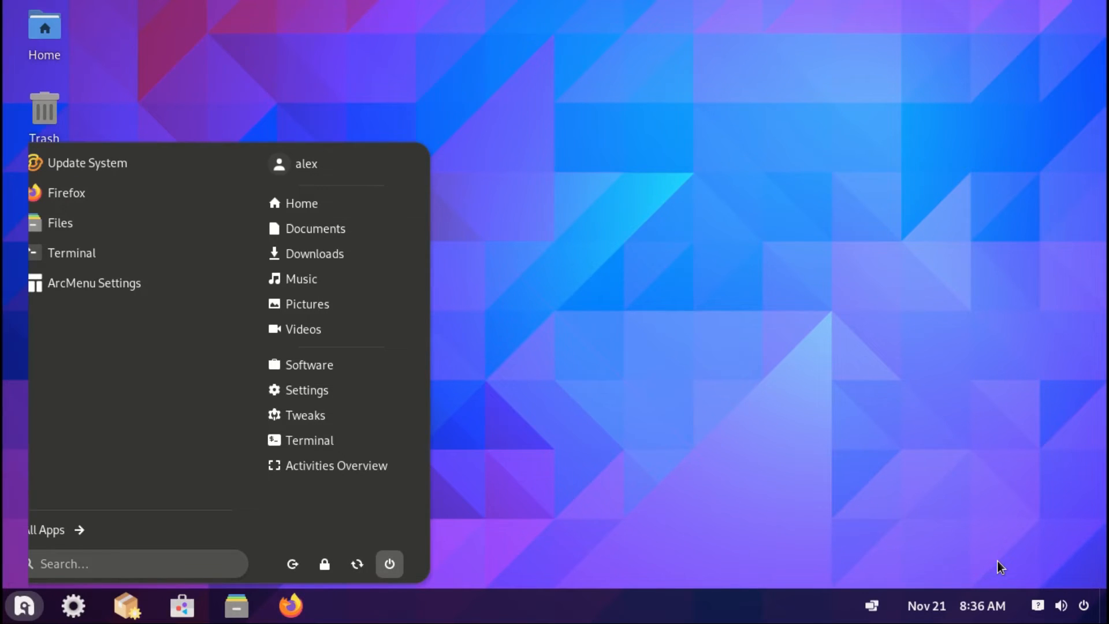
{"action": "left_click", "coordinate": [956, 606]}
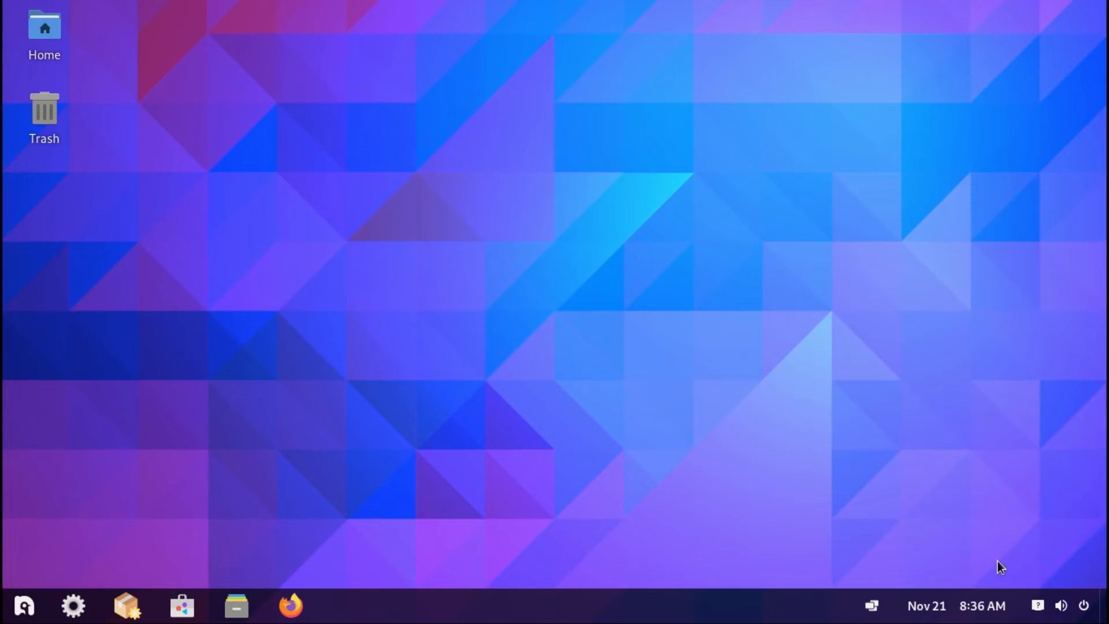
Adjust Pop Shell tiling gaps and active border radius, ending at gaps 0 and radius 4.
{"action": "left_click", "coordinate": [872, 606]}
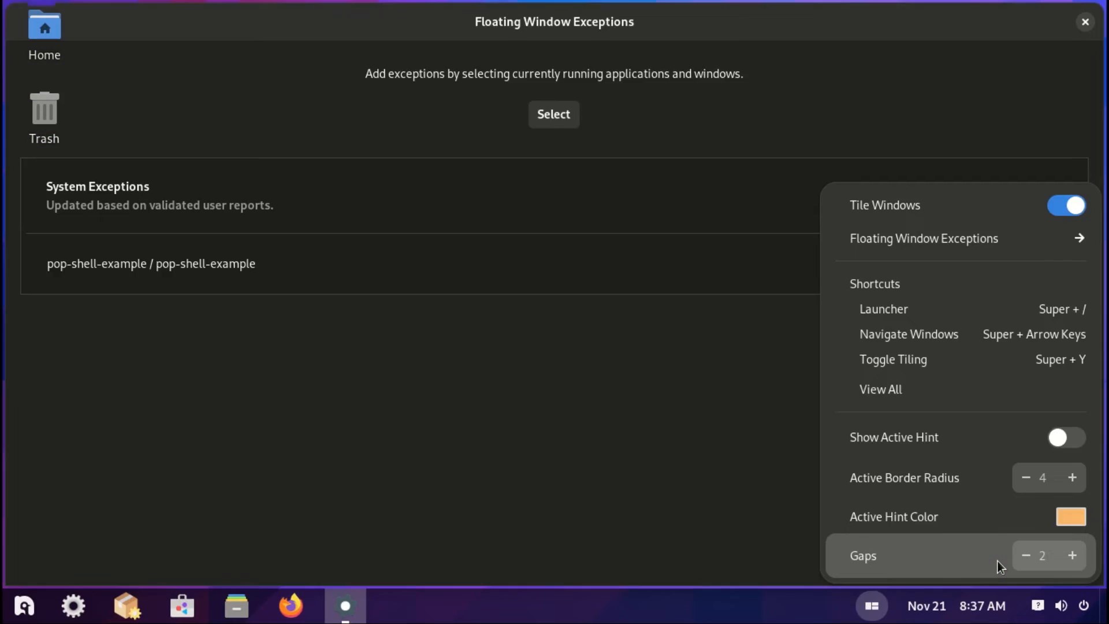
{"action": "left_click", "coordinate": [1071, 555]}
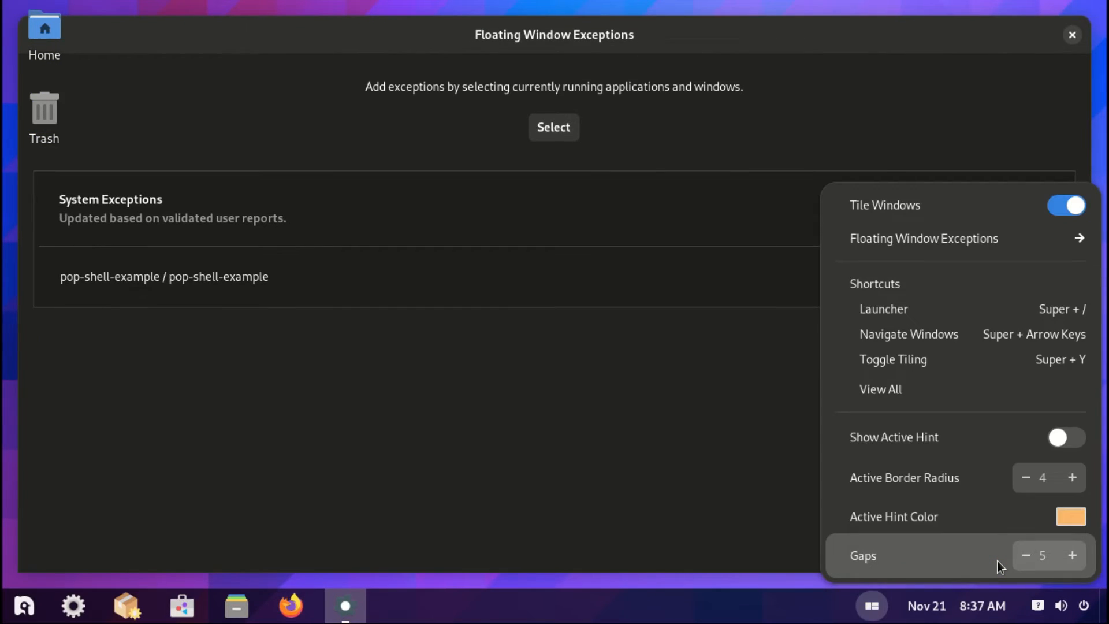
{"action": "left_click", "coordinate": [1026, 555]}
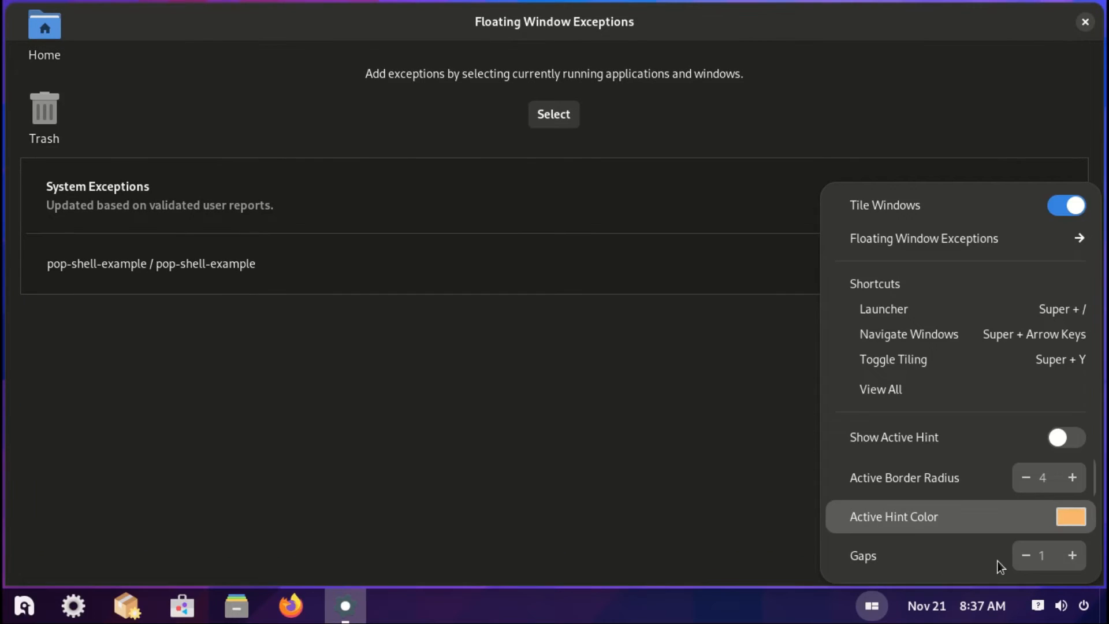
{"action": "left_click", "coordinate": [1025, 478]}
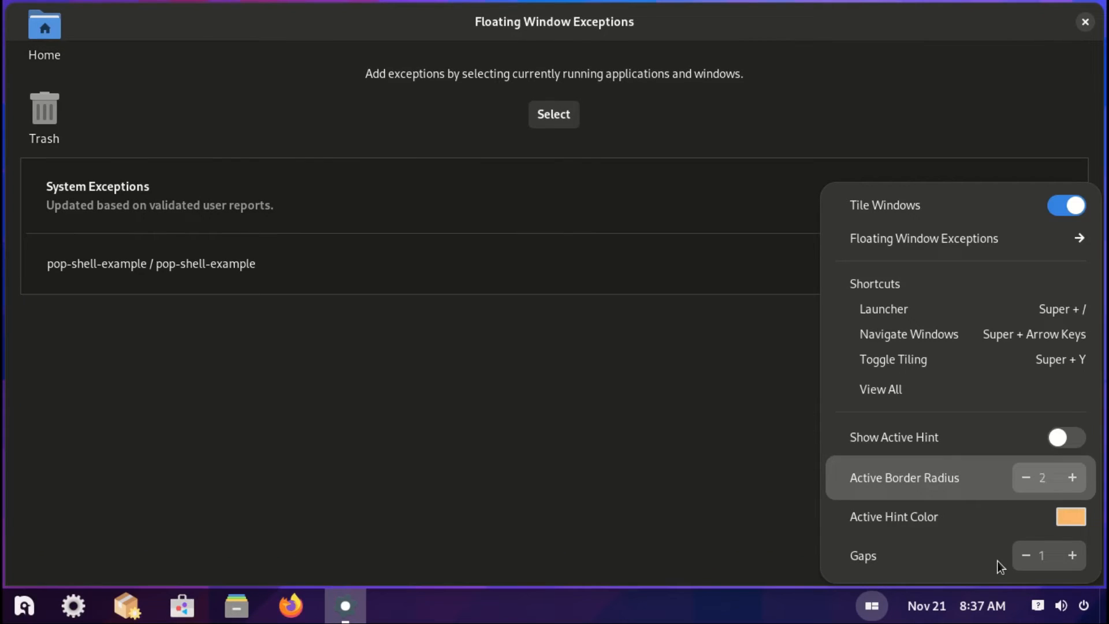
{"action": "left_click", "coordinate": [1025, 478]}
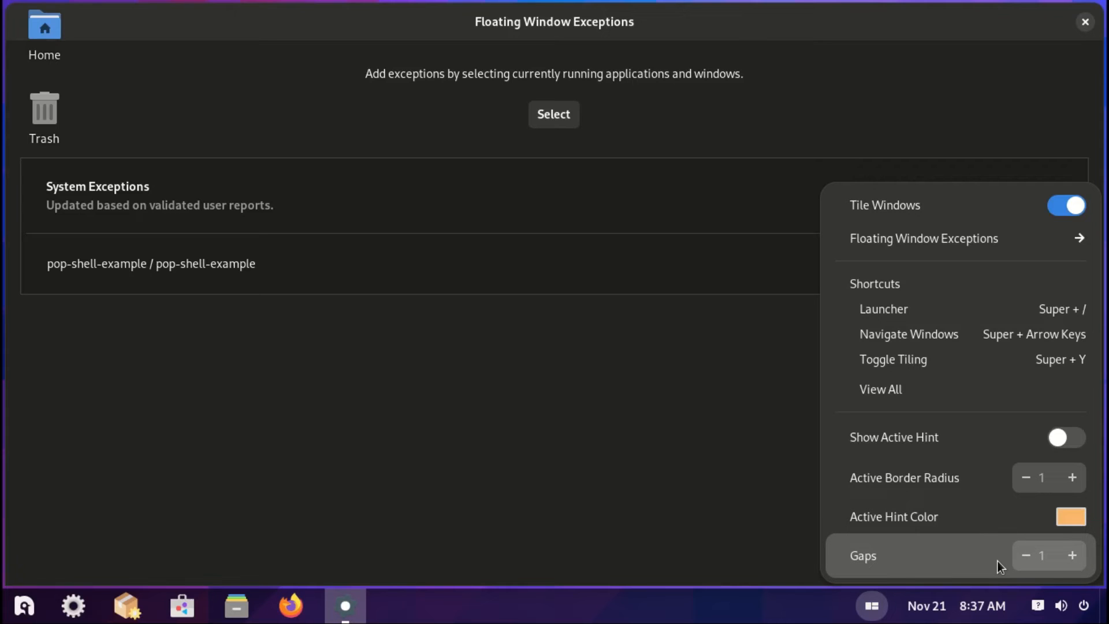
{"action": "left_click", "coordinate": [1072, 477]}
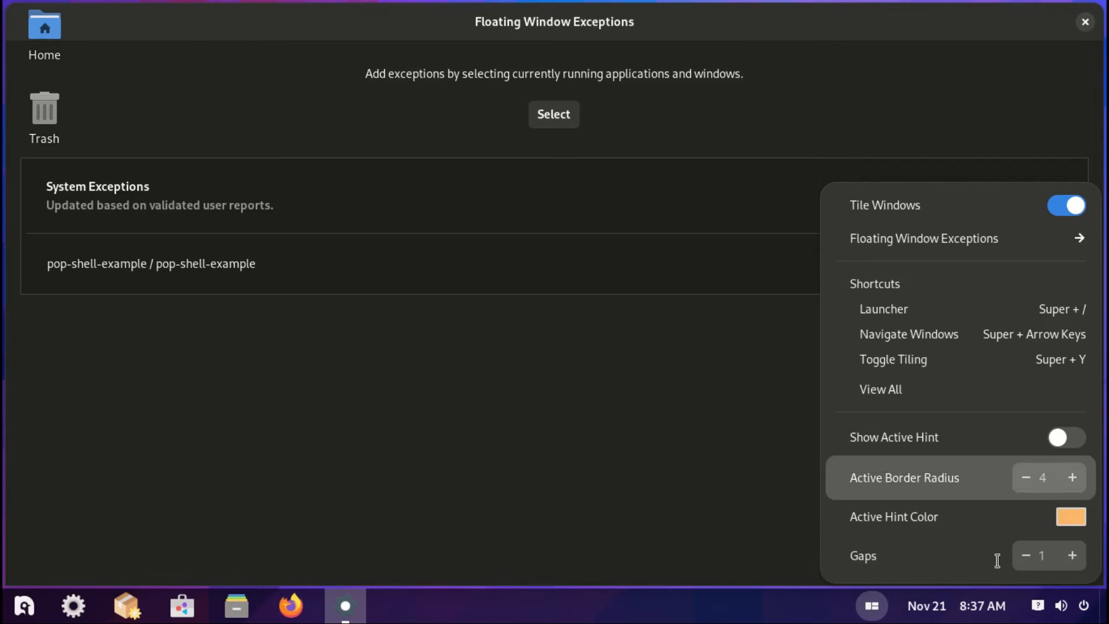
{"action": "left_click", "coordinate": [1024, 555]}
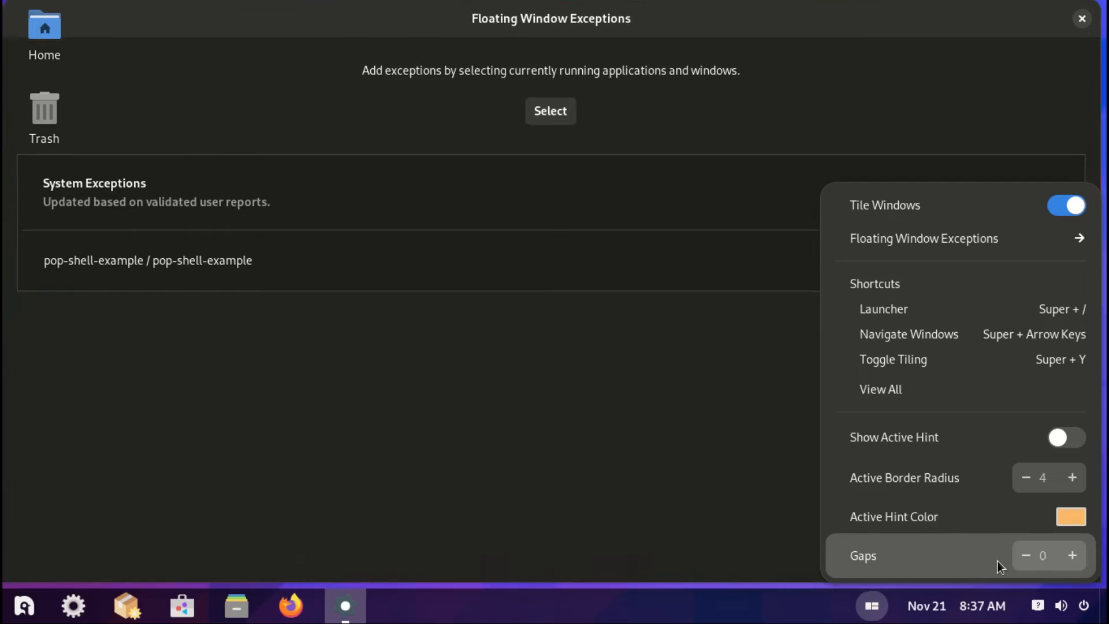
Check today's date, November 21 2023, in the top-bar calendar.
{"action": "left_click", "coordinate": [955, 606]}
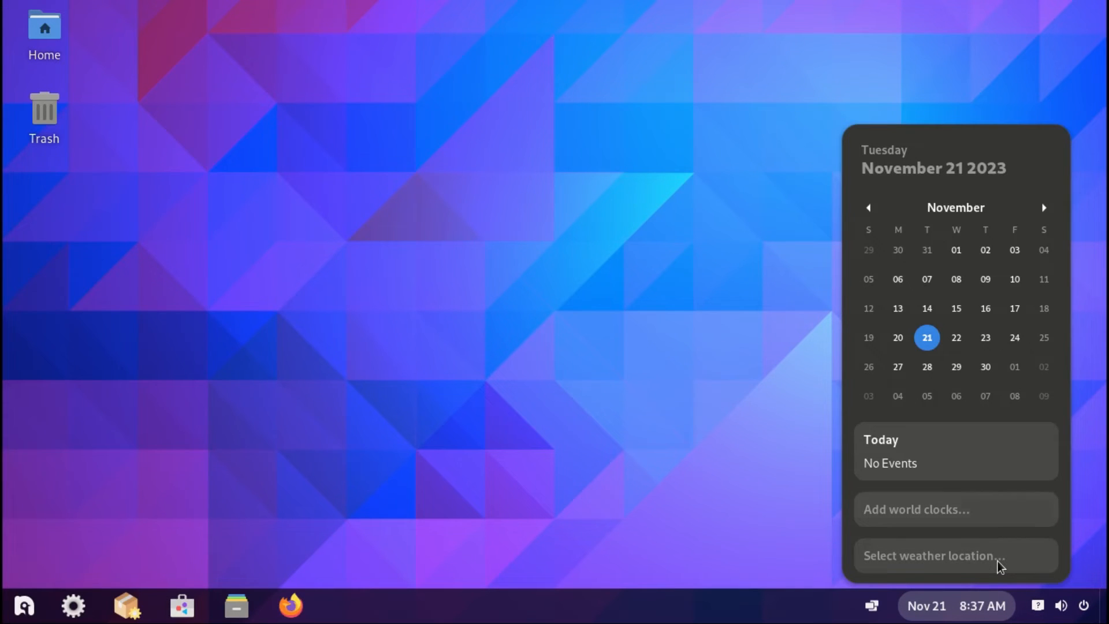
{"action": "left_click", "coordinate": [1061, 605]}
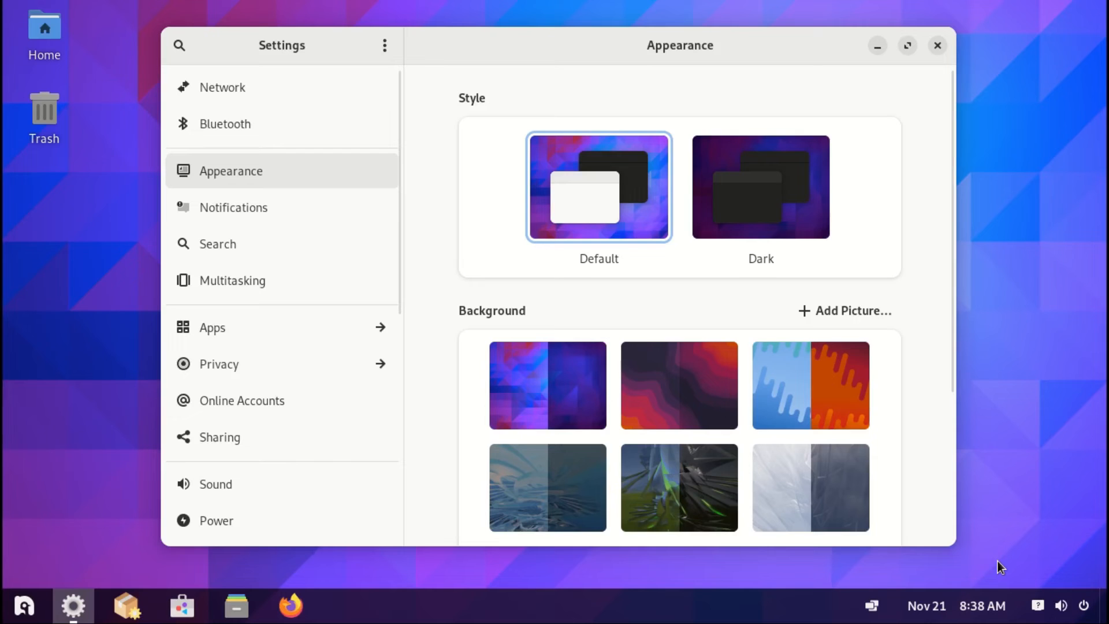
Switch the Appearance style to Dark, then back to Default.
{"action": "left_click", "coordinate": [760, 186]}
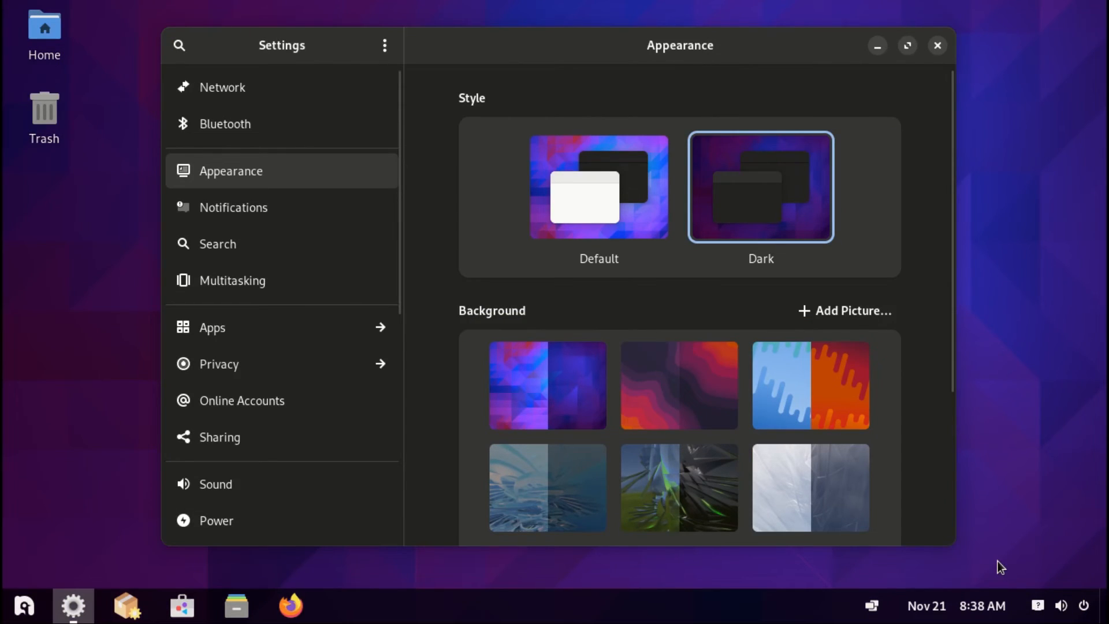
{"action": "left_click", "coordinate": [598, 187]}
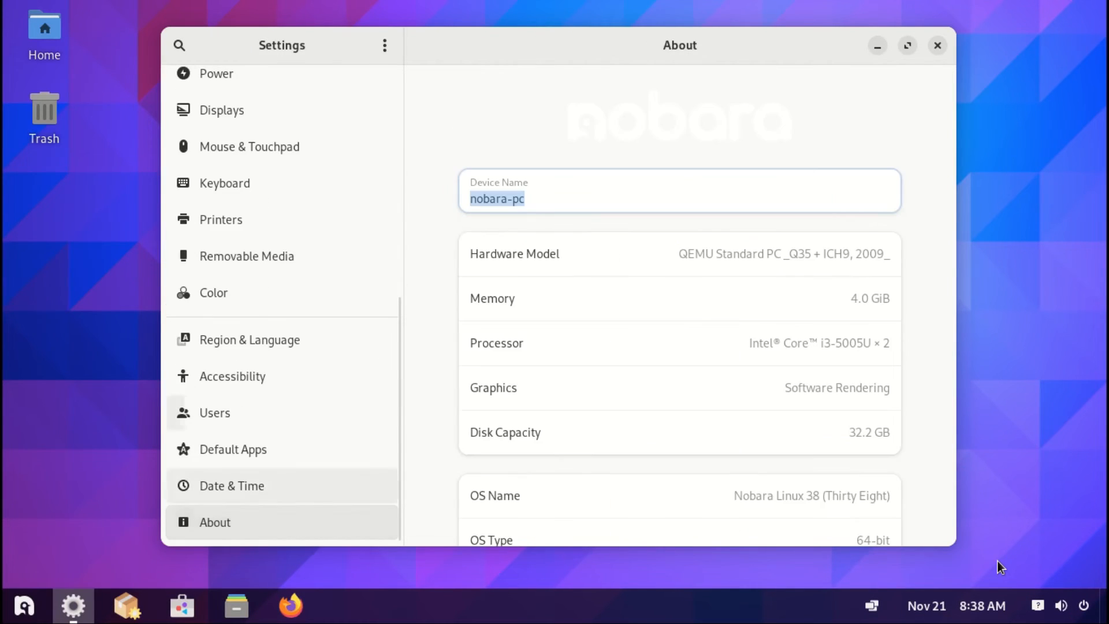
Scroll through About and select the OS name 'Nobara Linux 38 (Thirty Eight)', then open Software.
{"action": "scroll", "scroll_direction": "down", "scroll_amount": 3}
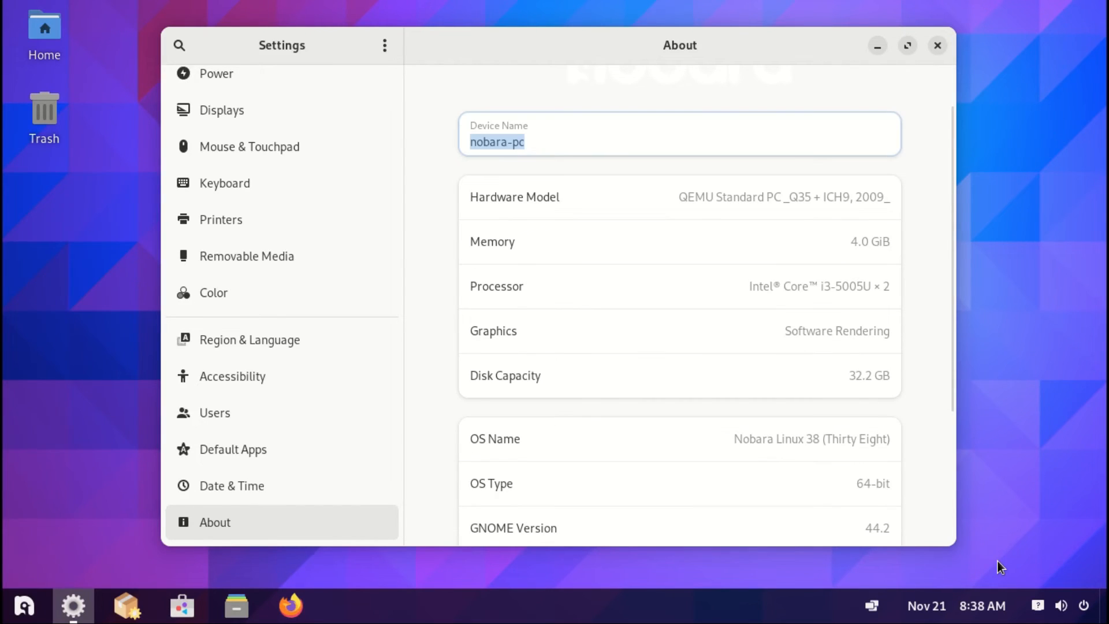
{"action": "scroll", "scroll_direction": "down", "scroll_amount": 3}
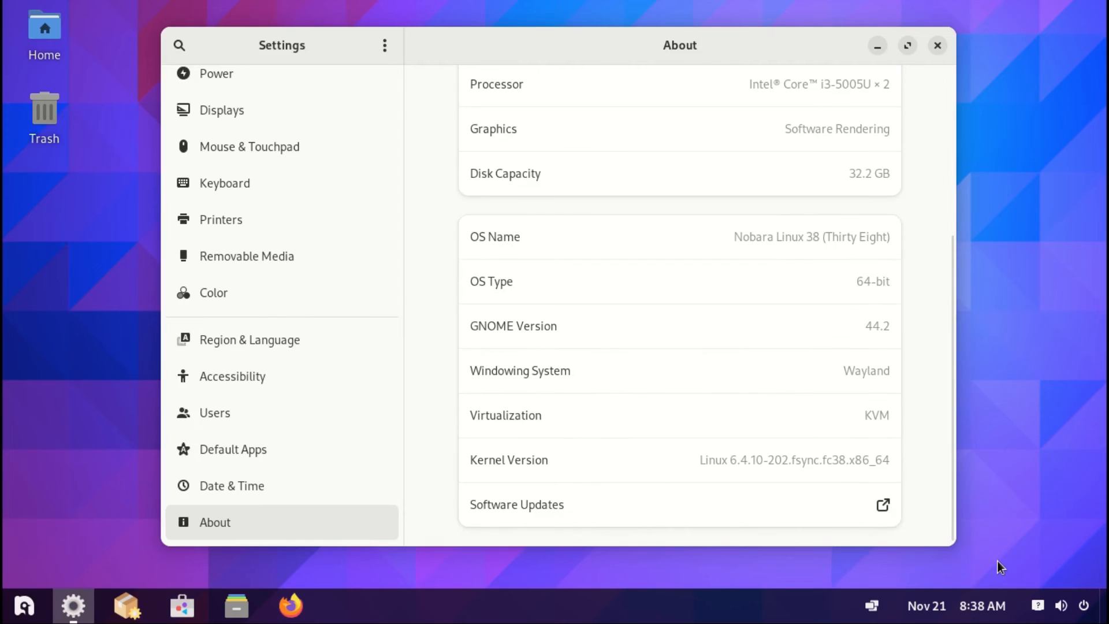
{"action": "mouse_move", "coordinate": [997, 561]}
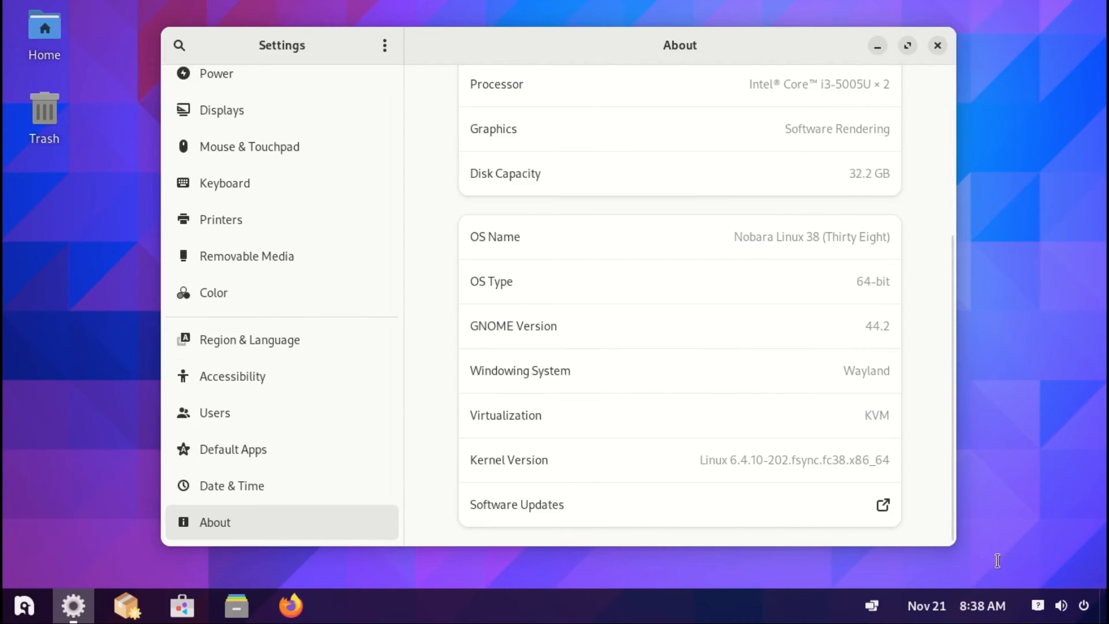
{"action": "double_click", "coordinate": [811, 237]}
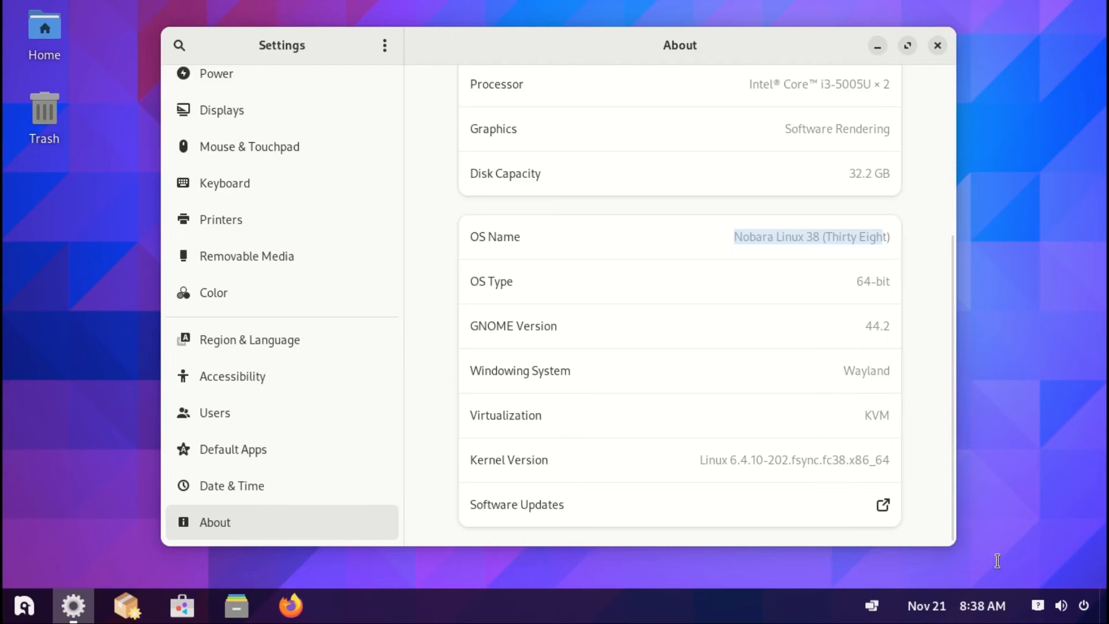
{"action": "left_click", "coordinate": [182, 605]}
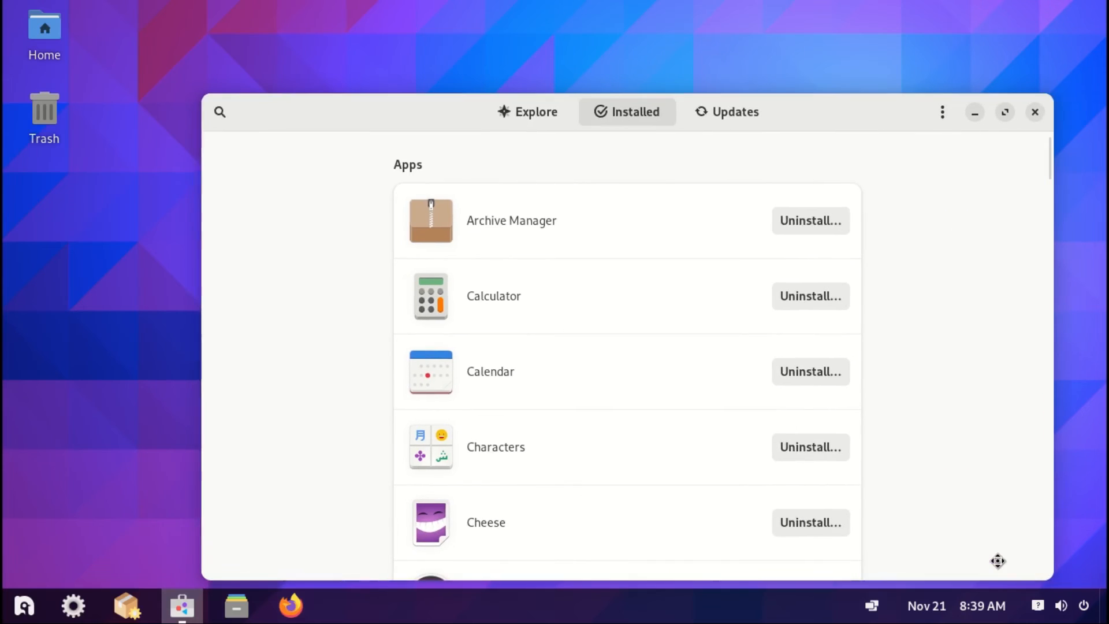
Launch the package manager and quit it after the 'Error in loading packages' dialog.
{"action": "left_click", "coordinate": [527, 111]}
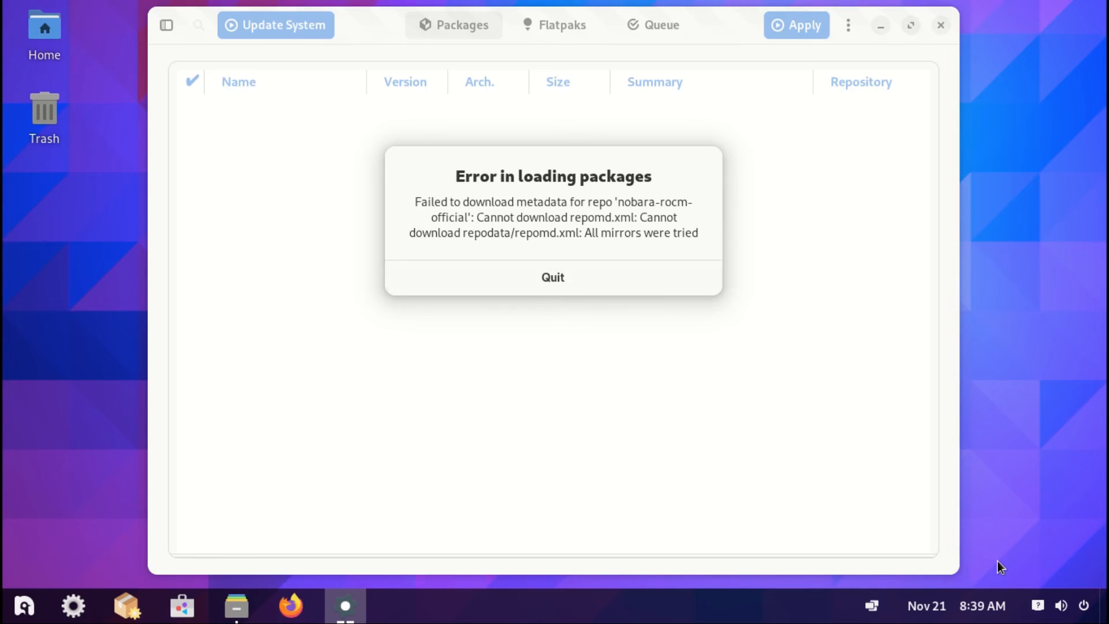
{"action": "left_click", "coordinate": [552, 277]}
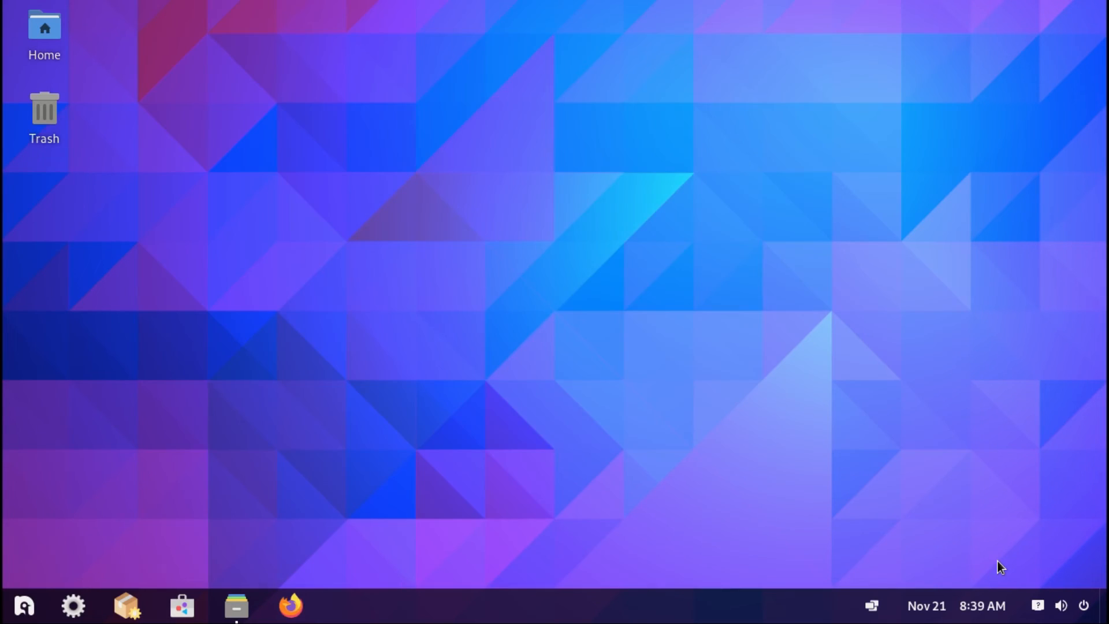
Run neofetch in a new terminal to show Nobara Linux 38 details, then close it.
{"action": "left_click", "coordinate": [344, 606]}
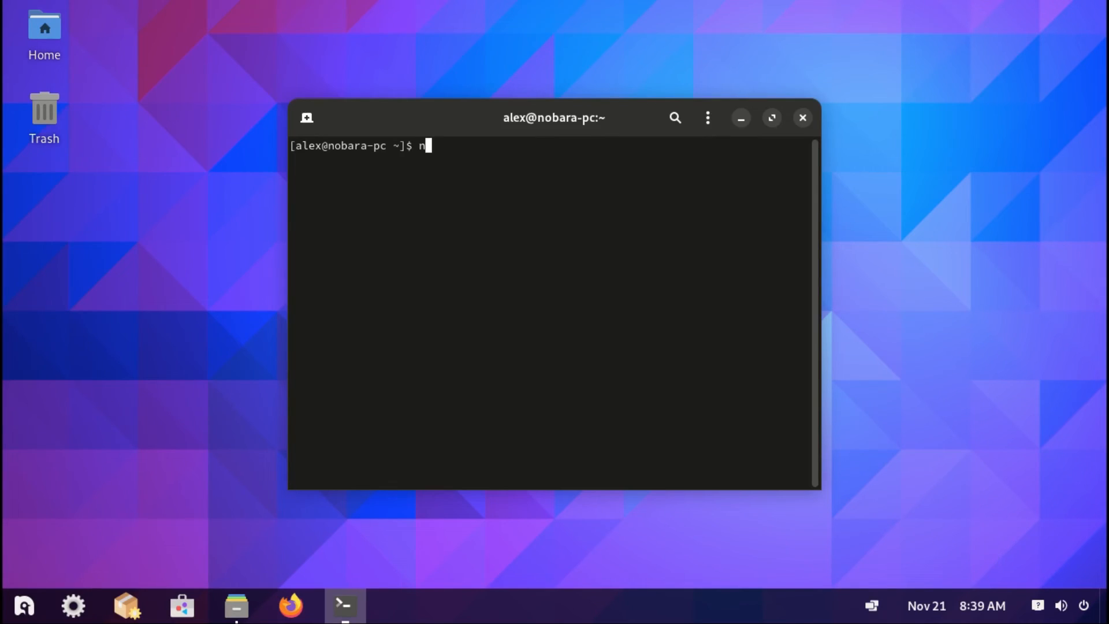
{"action": "type", "text": "eof"}
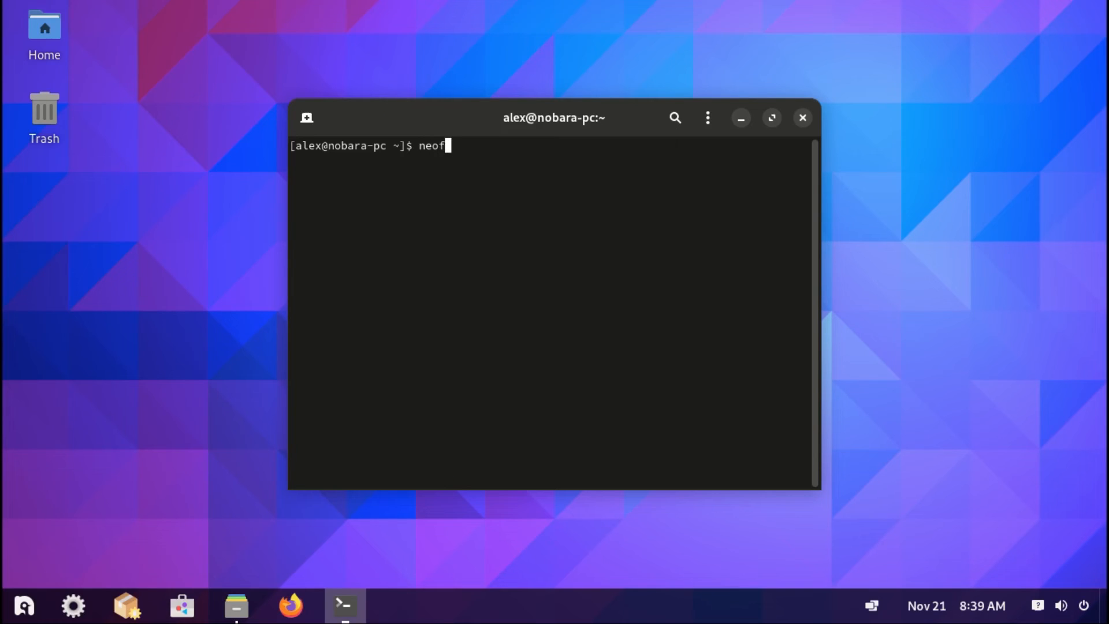
{"action": "key", "text": "Return"}
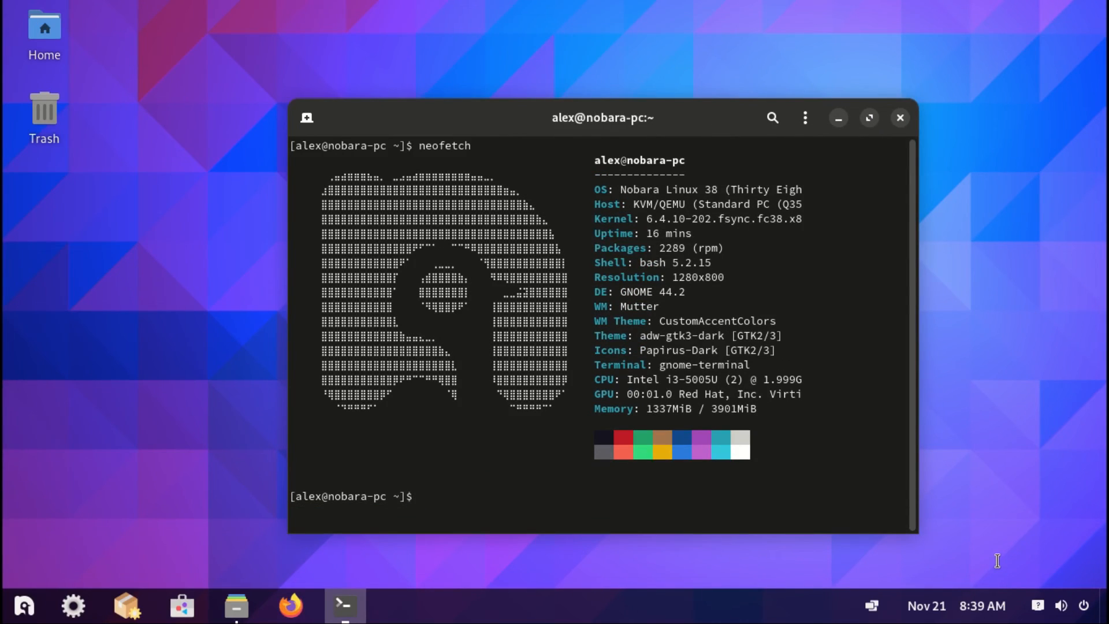
{"action": "left_click", "coordinate": [898, 117]}
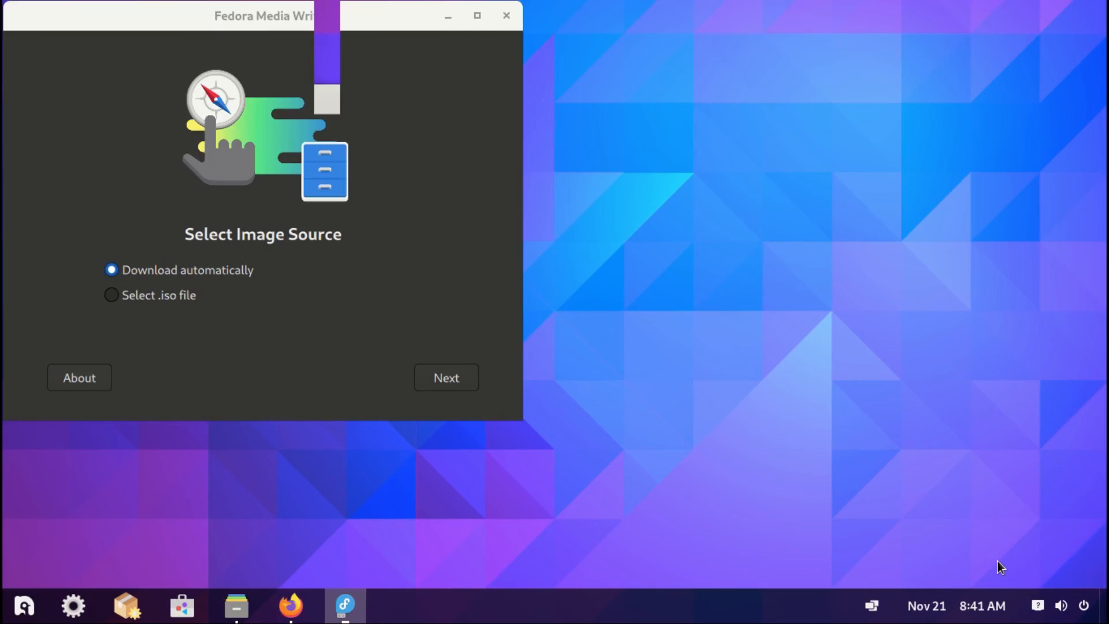
Close Fedora Media Writer and dismiss Steam's offline fatal error dialog.
{"action": "left_click", "coordinate": [345, 606]}
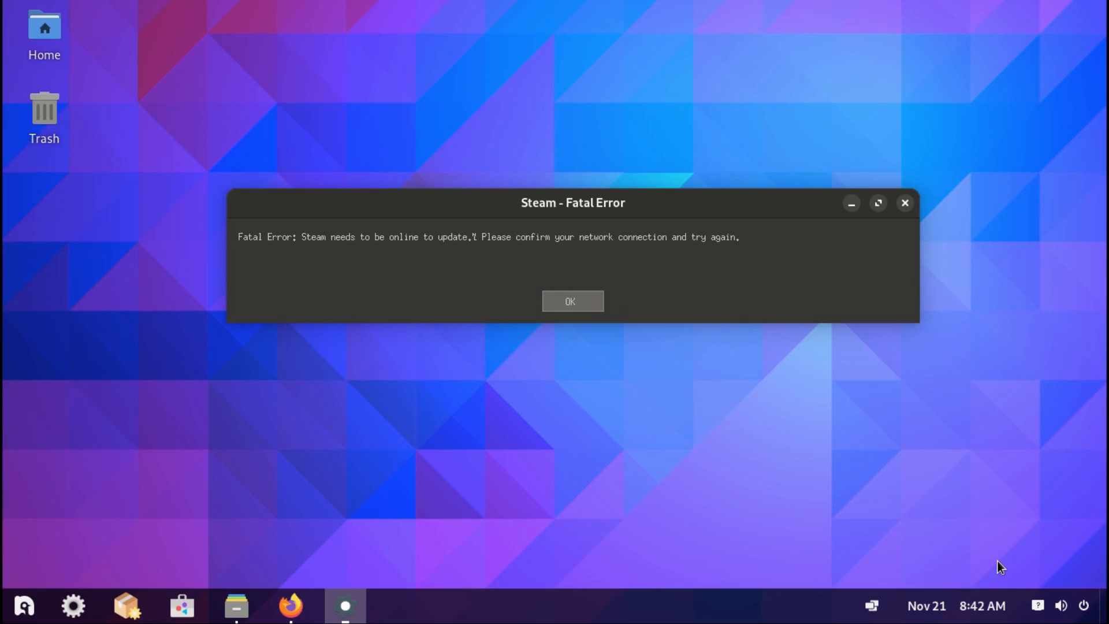
{"action": "left_click", "coordinate": [571, 300]}
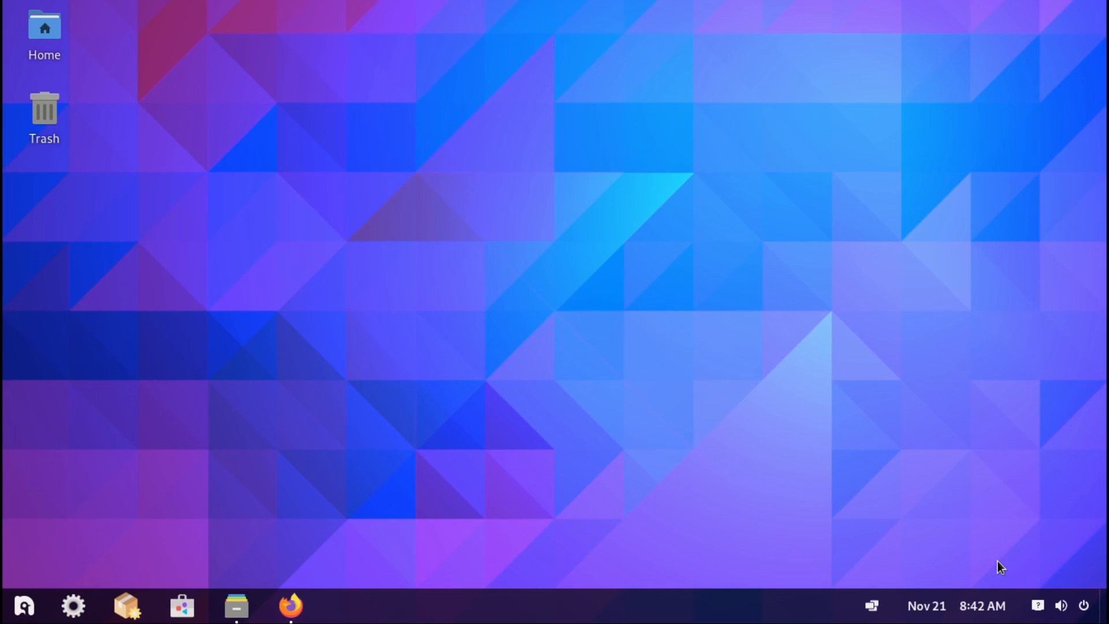
{"action": "left_click", "coordinate": [23, 605]}
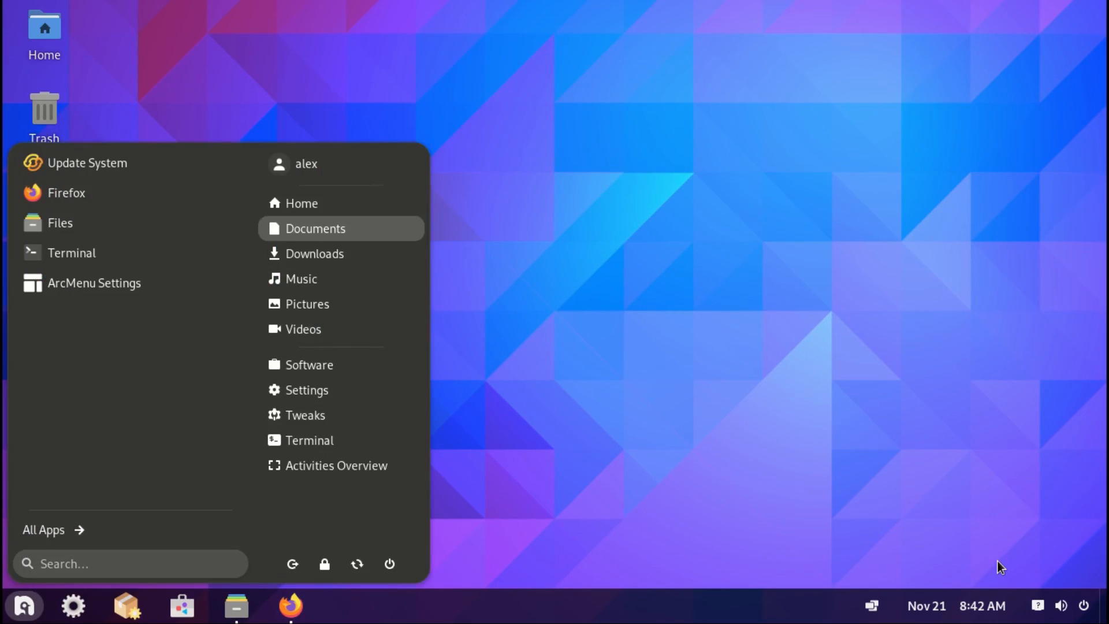
{"action": "mouse_move", "coordinate": [304, 329]}
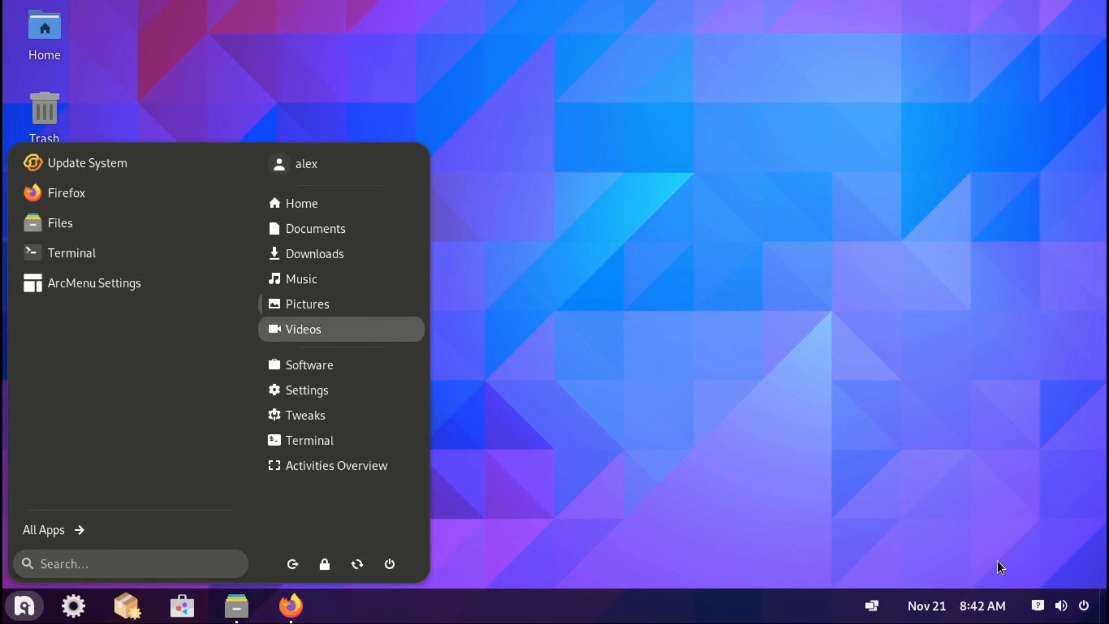
{"action": "mouse_move", "coordinate": [309, 440]}
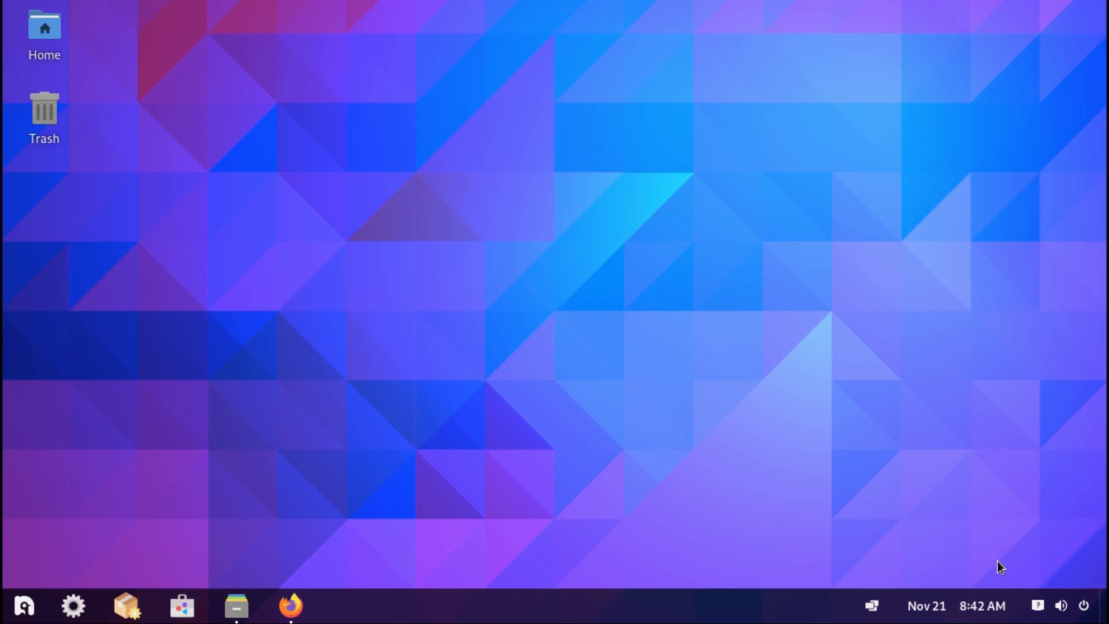
Browse Tweaks' Appearance, Fonts, Top Bar, Window Titlebars and Windows pages, then launch System Monitor.
{"action": "left_click", "coordinate": [344, 606]}
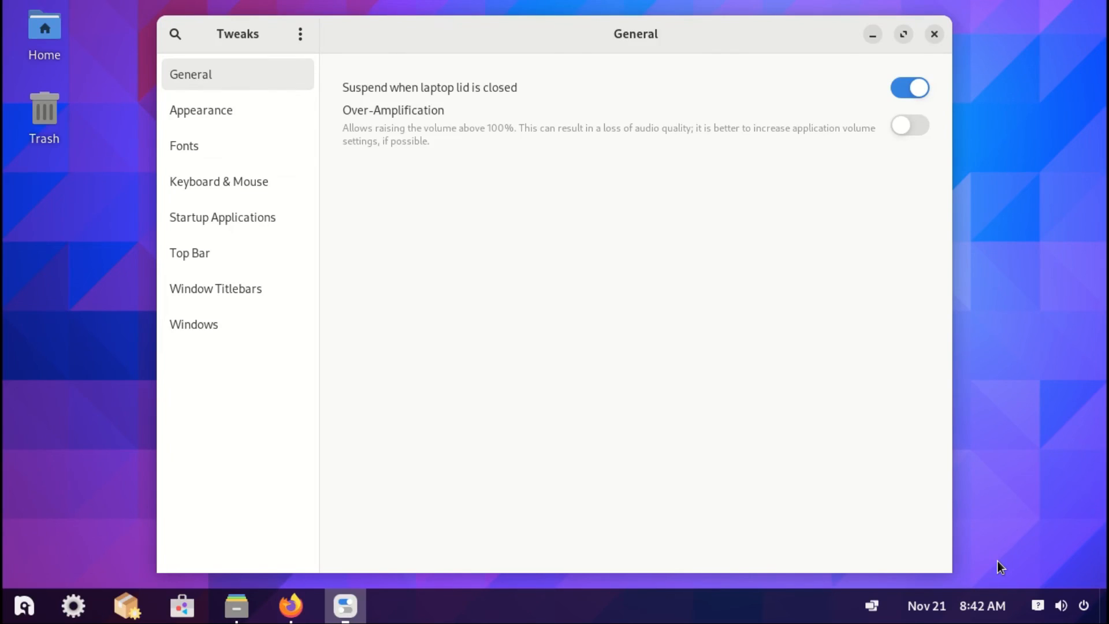
{"action": "left_click", "coordinate": [200, 110]}
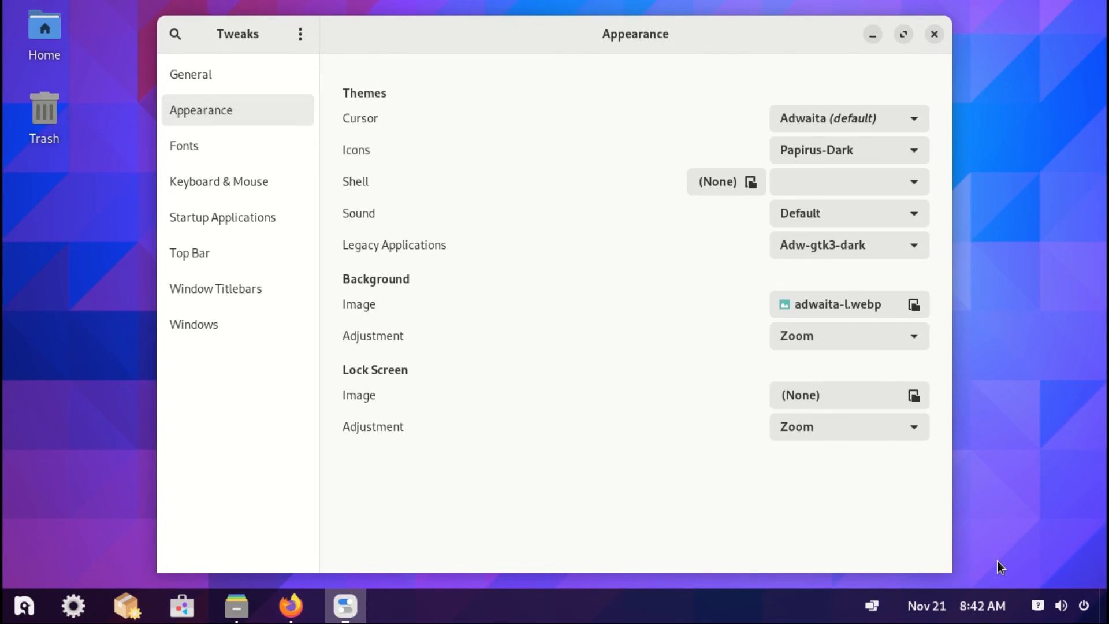
{"action": "left_click", "coordinate": [184, 145]}
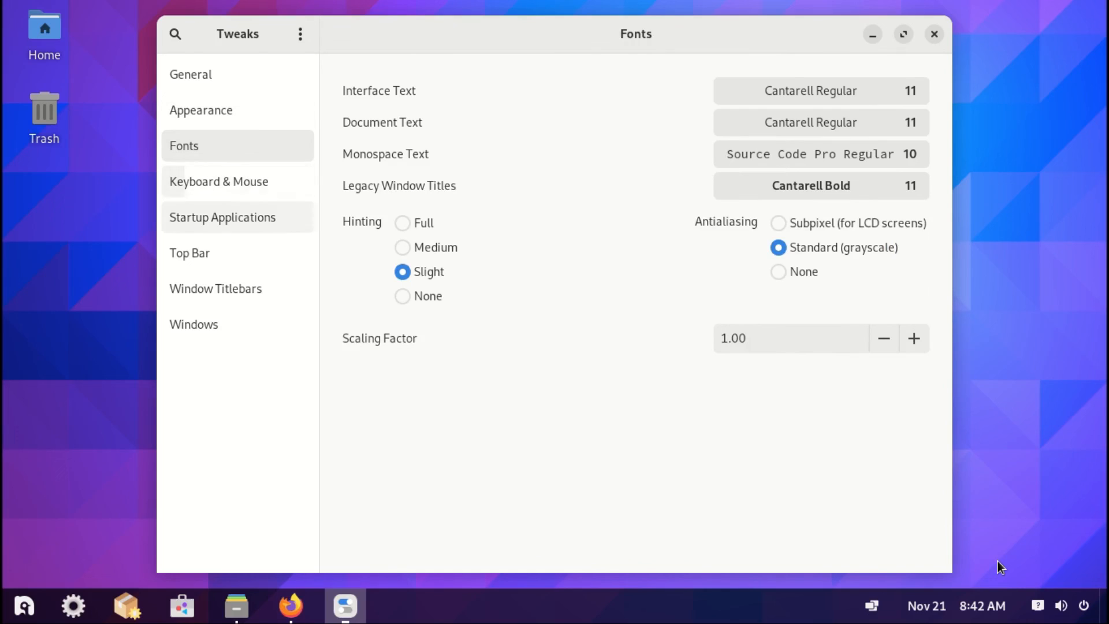
{"action": "left_click", "coordinate": [189, 253]}
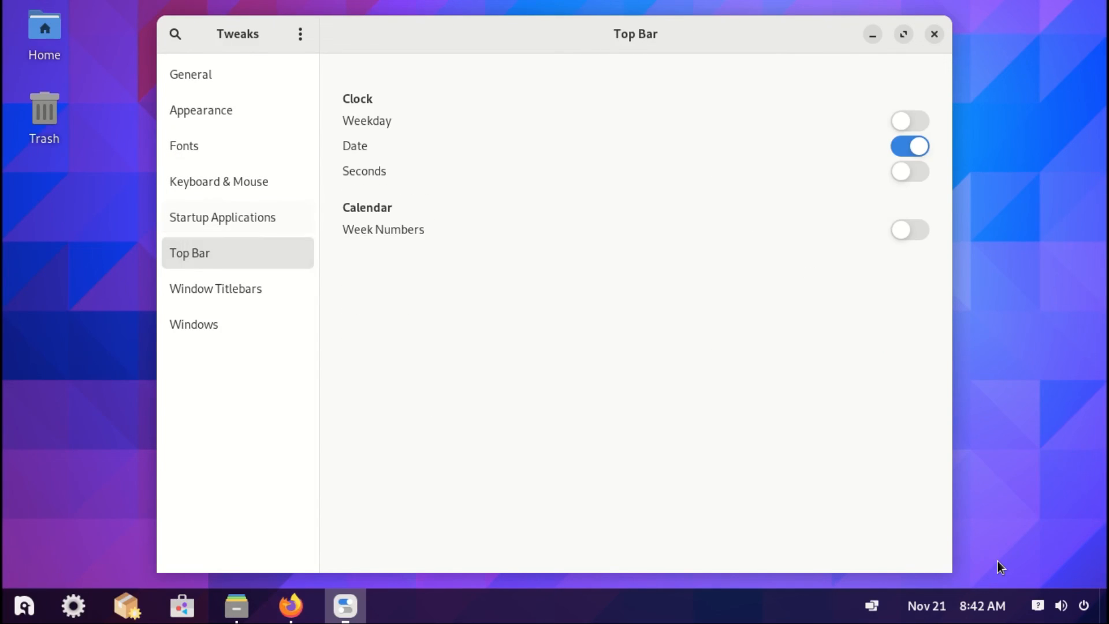
{"action": "left_click", "coordinate": [214, 289]}
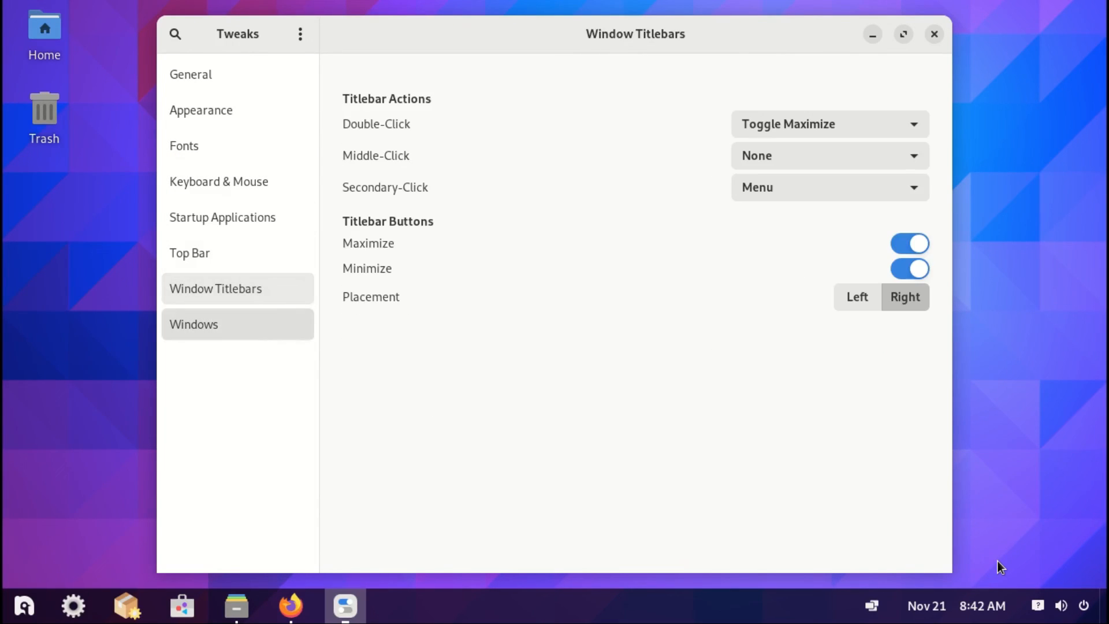
{"action": "left_click", "coordinate": [195, 324]}
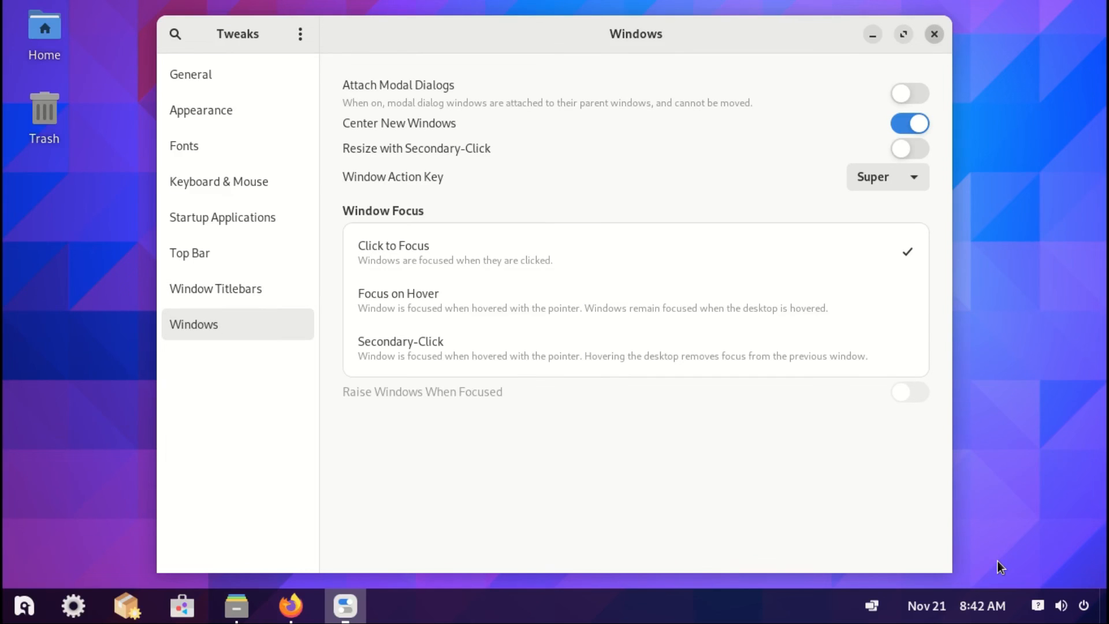
{"action": "left_click", "coordinate": [934, 34]}
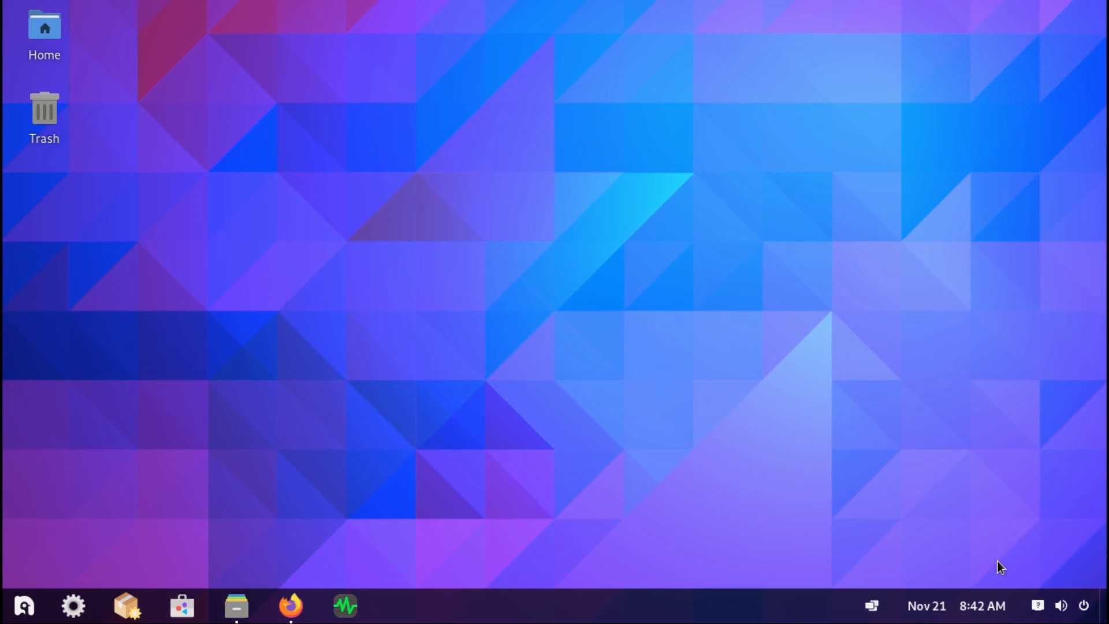
{"action": "left_click", "coordinate": [344, 605]}
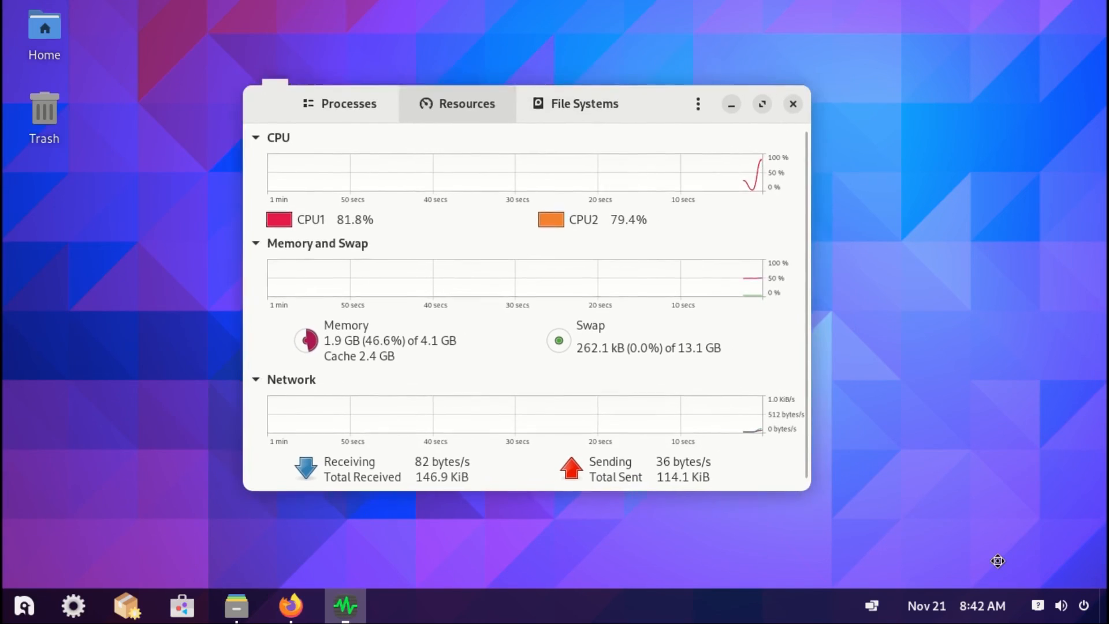